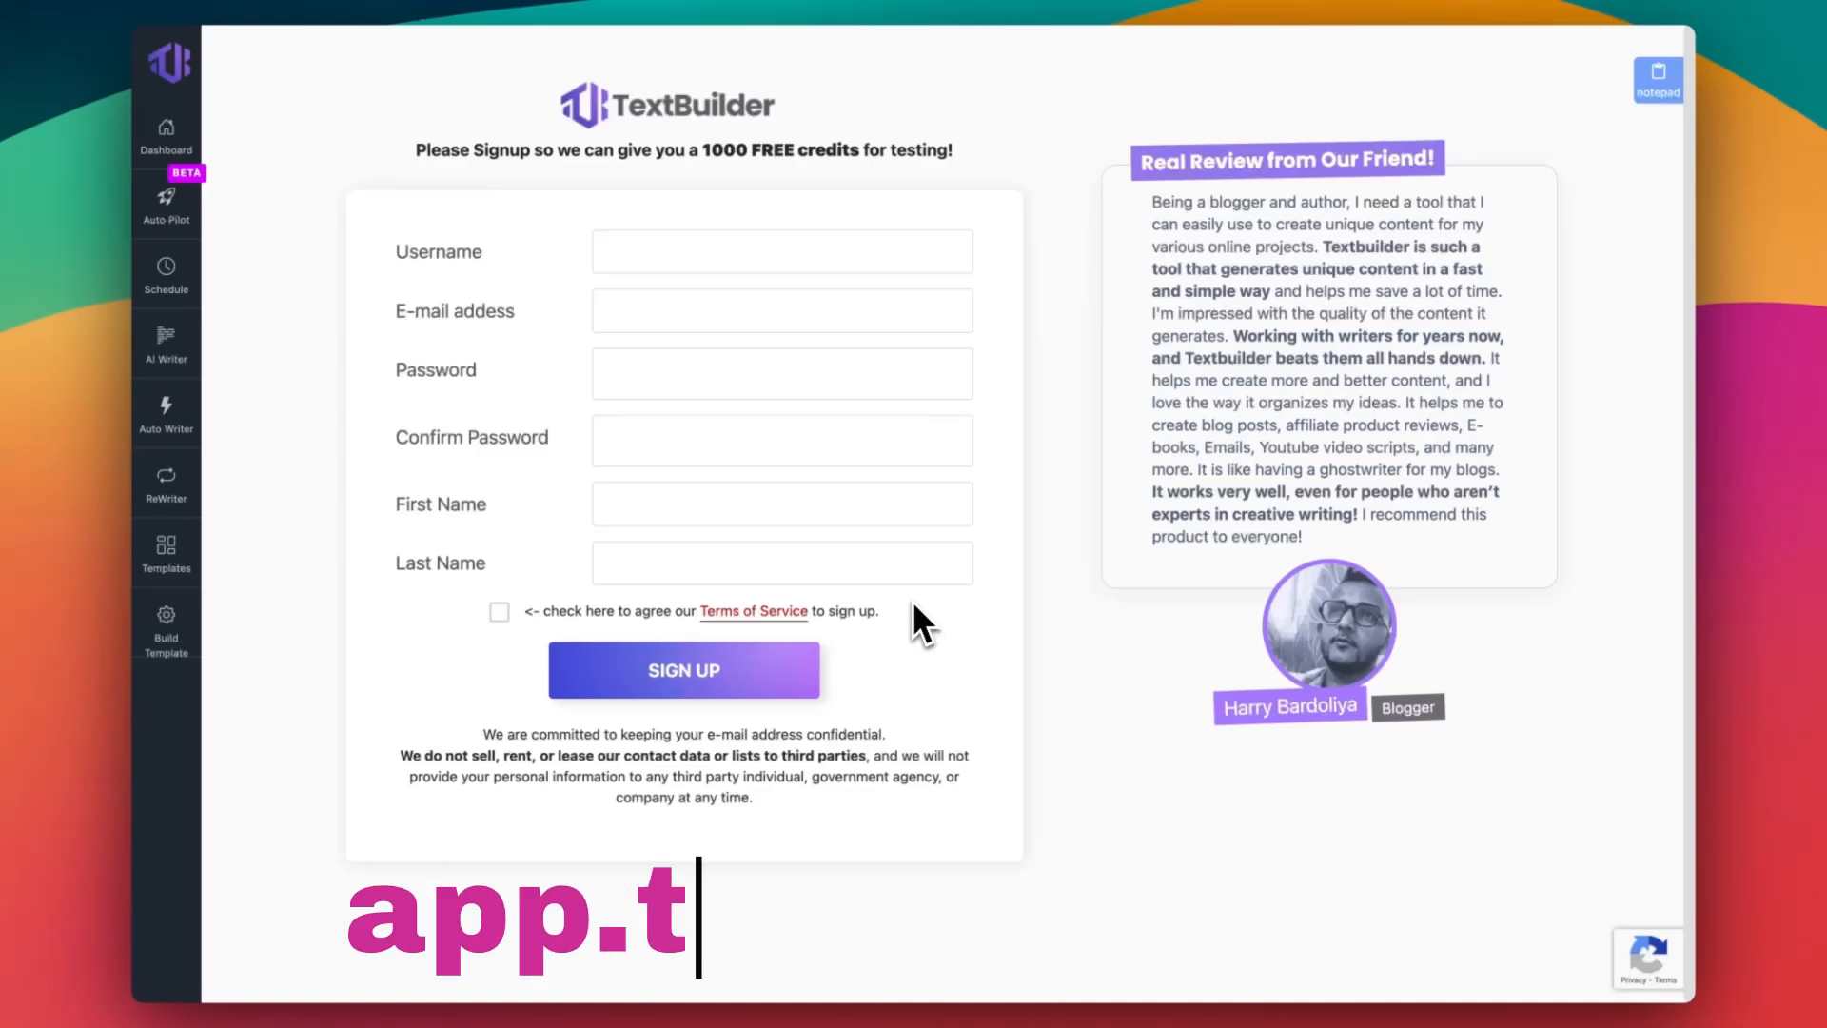
Go to app.textbuilder.ai and sign in to reach the dashboard with the credits balance
{"action": "type", "text": "extbuilder.ai"}
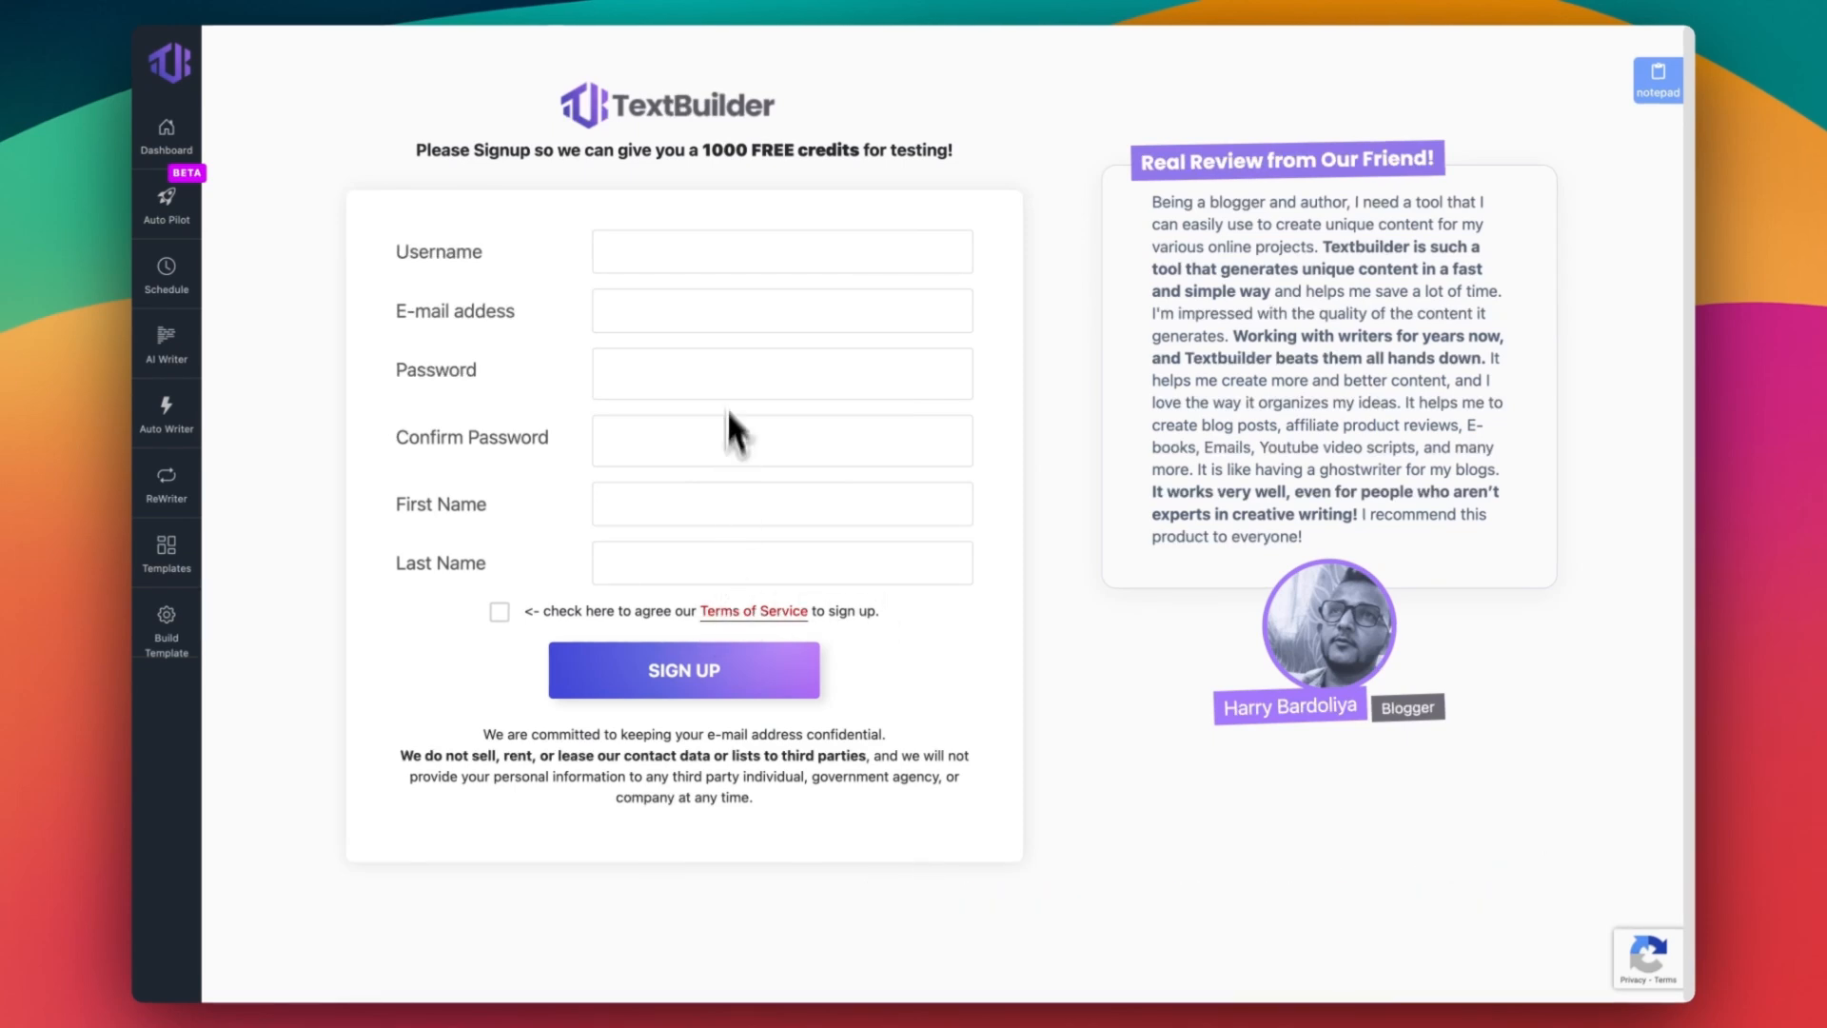
{"action": "left_click", "coordinate": [166, 133]}
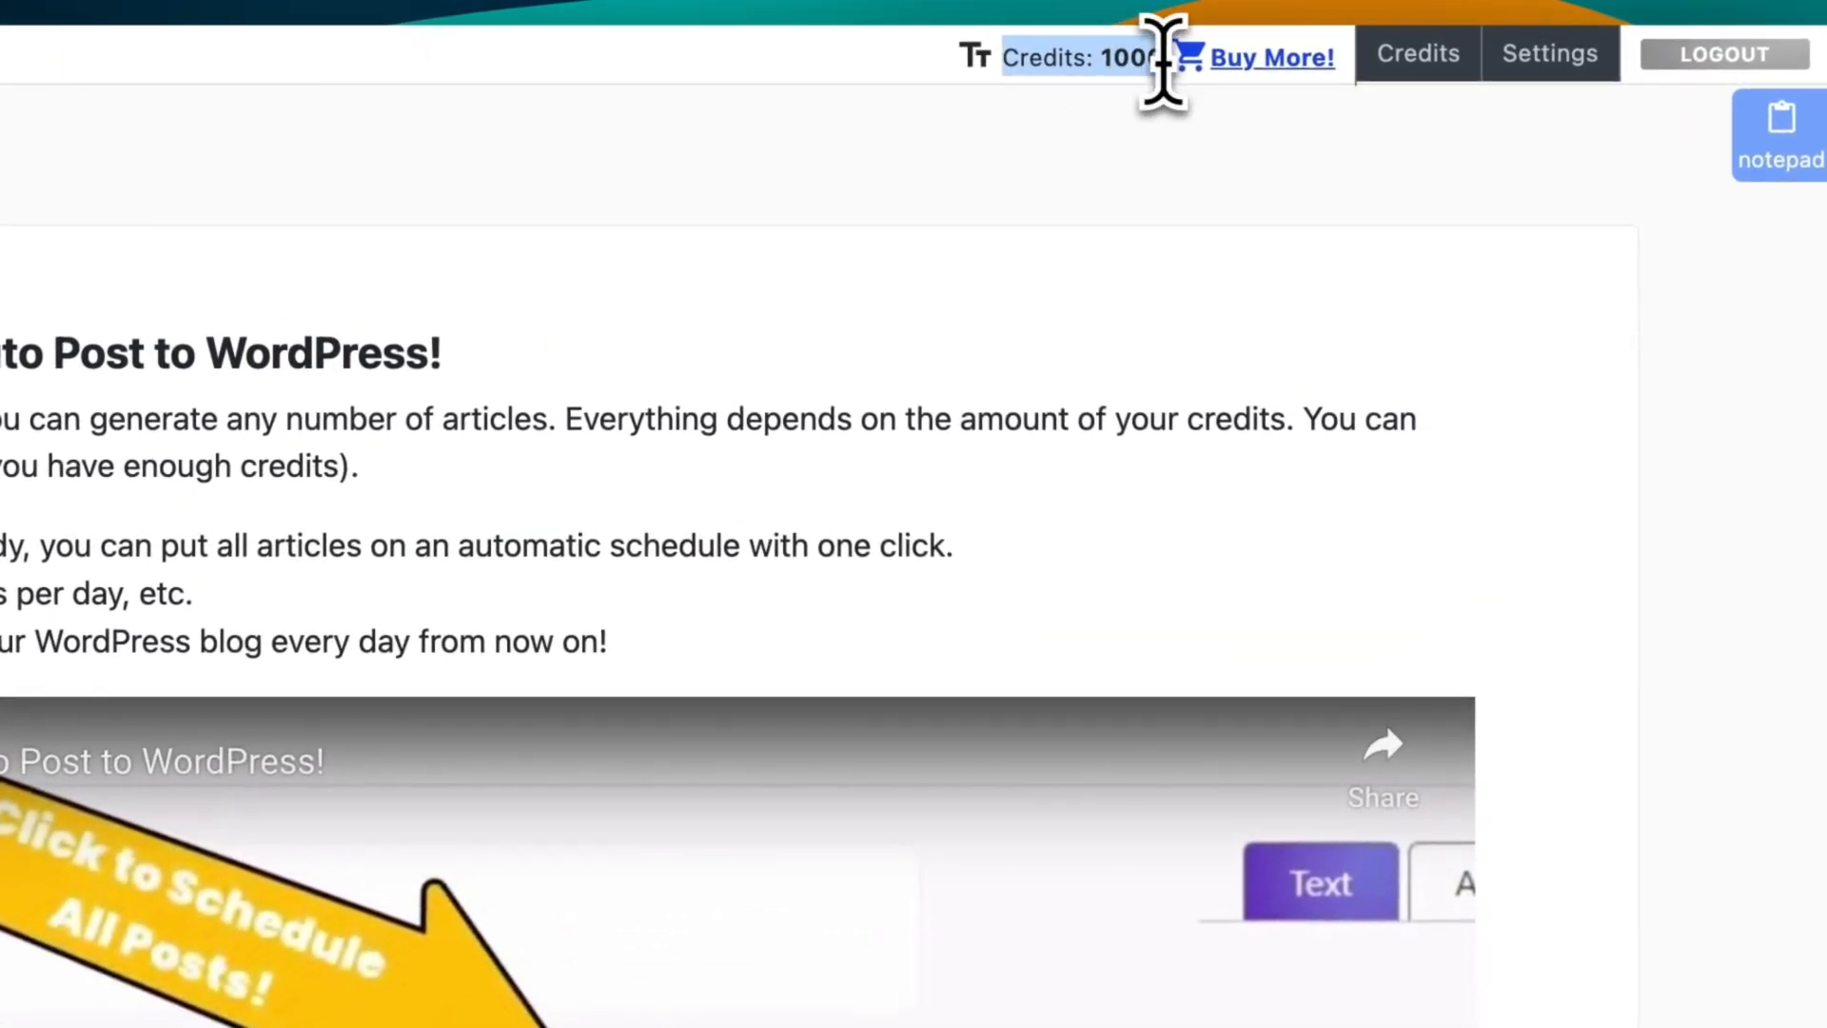
Start a new Auto Pilot project so the empty project form appears
{"action": "left_click", "coordinate": [1416, 54]}
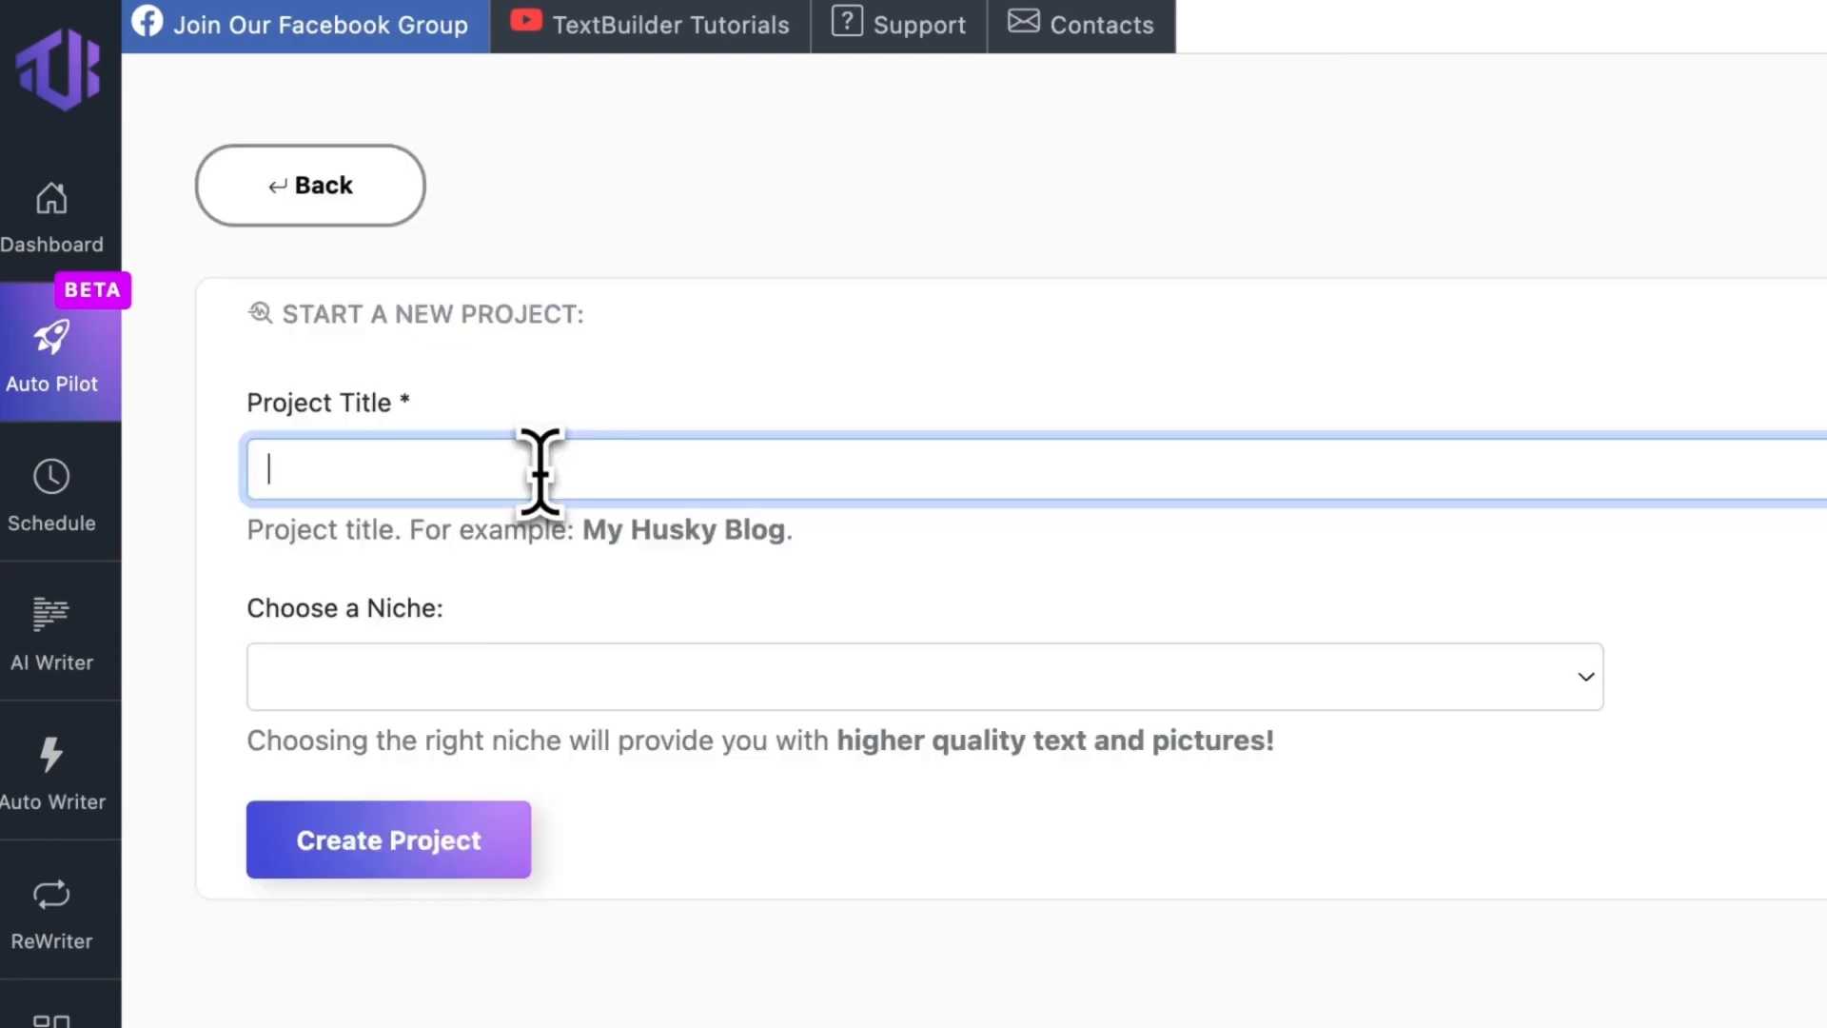
Title the project 'My First Blog' and choose the Personal development and self-improvement niche
{"action": "type", "text": "My Firs"}
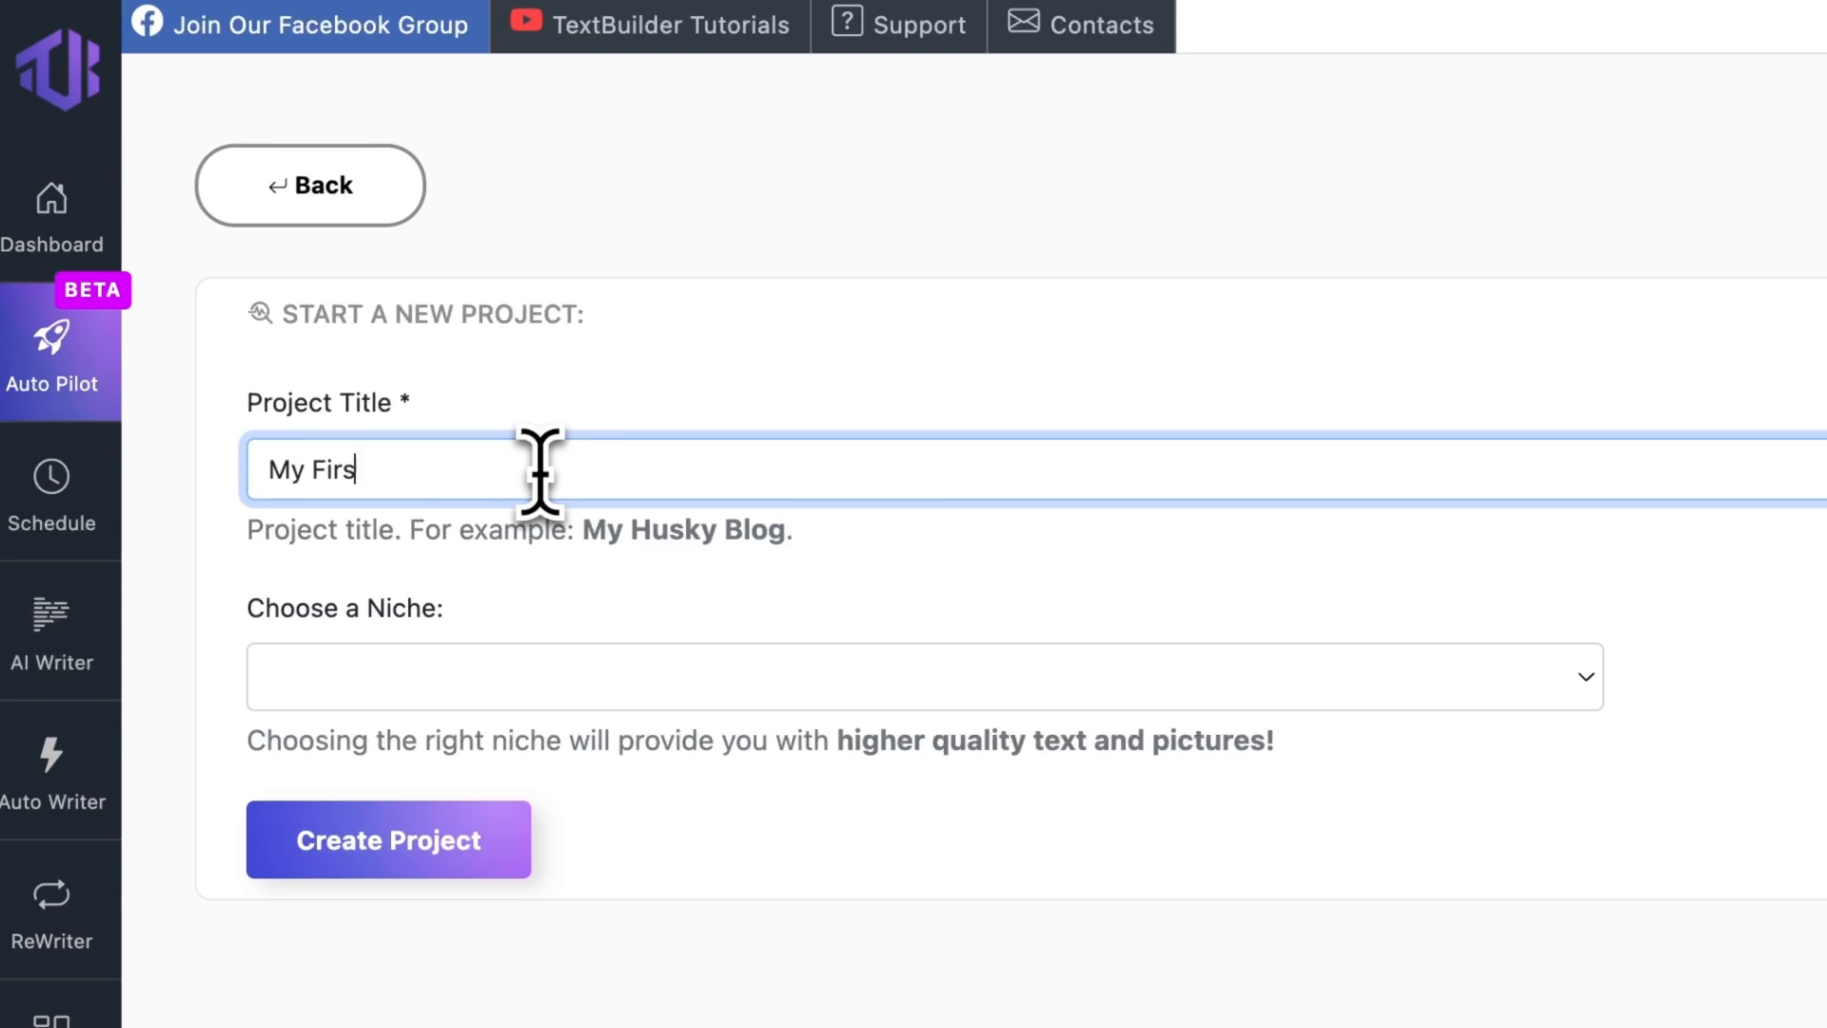
{"action": "type", "text": "t B"}
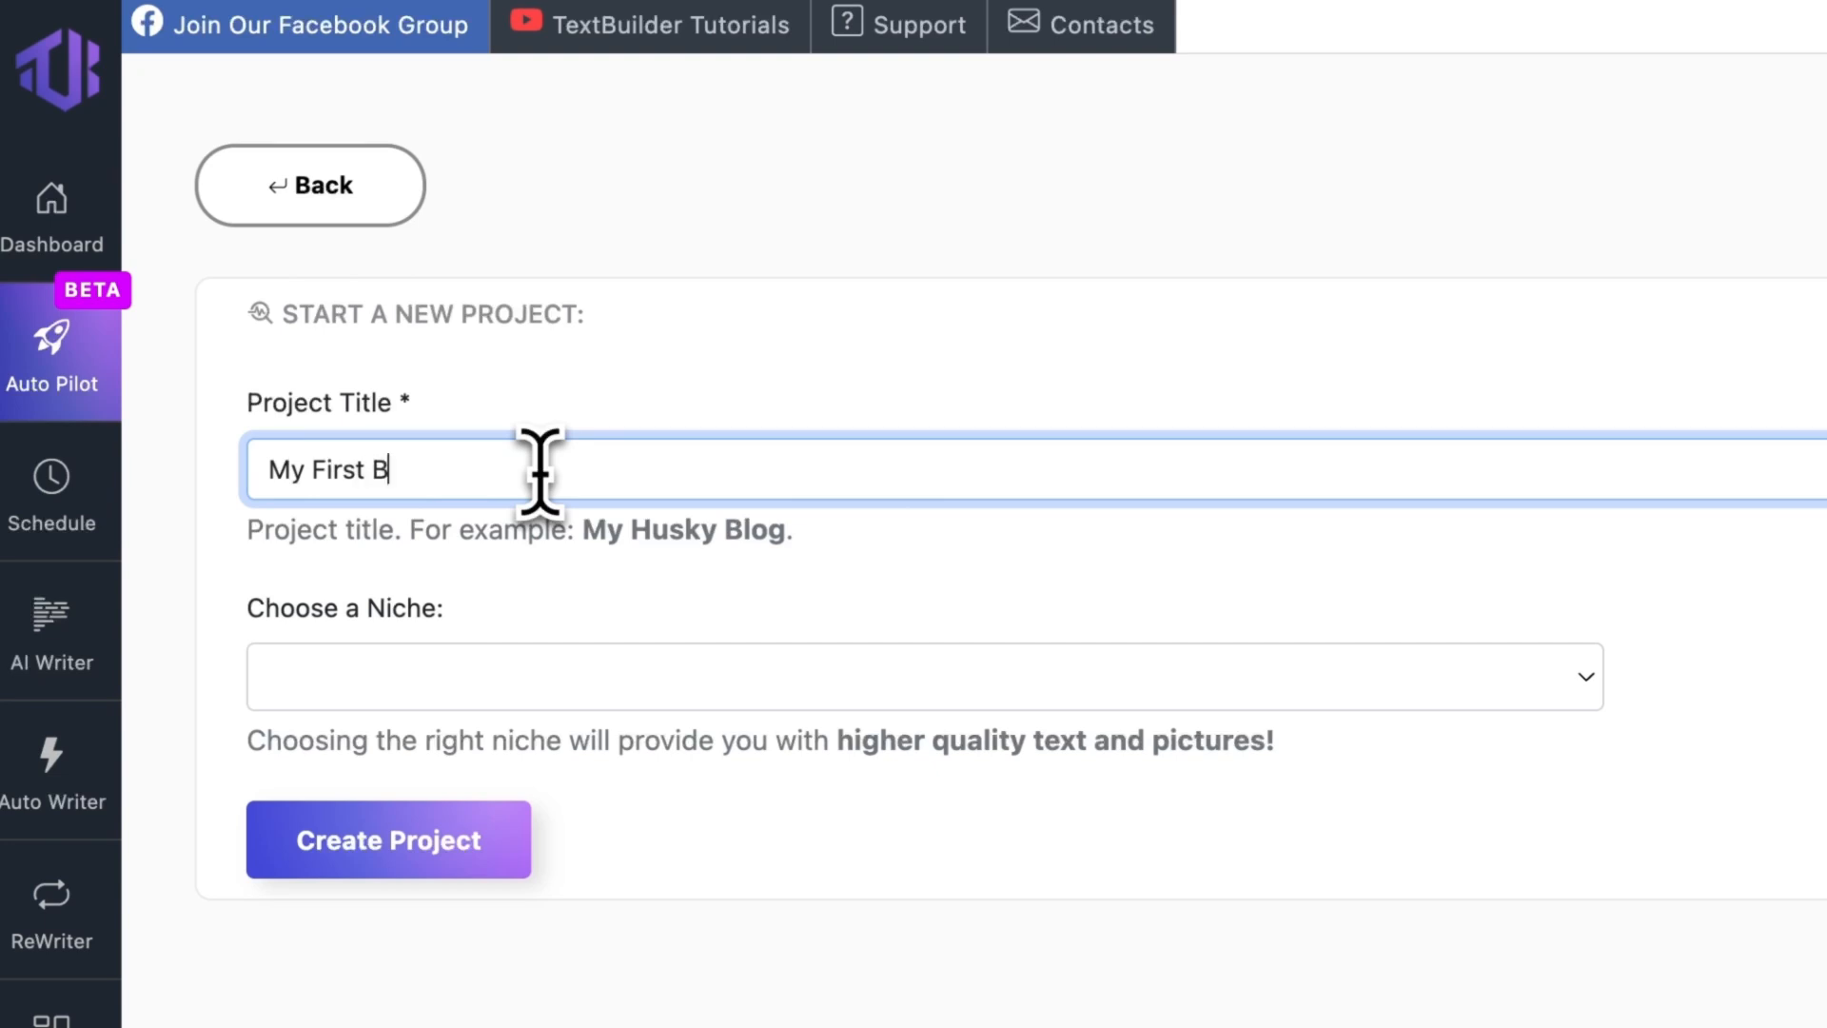
{"action": "left_click", "coordinate": [921, 676]}
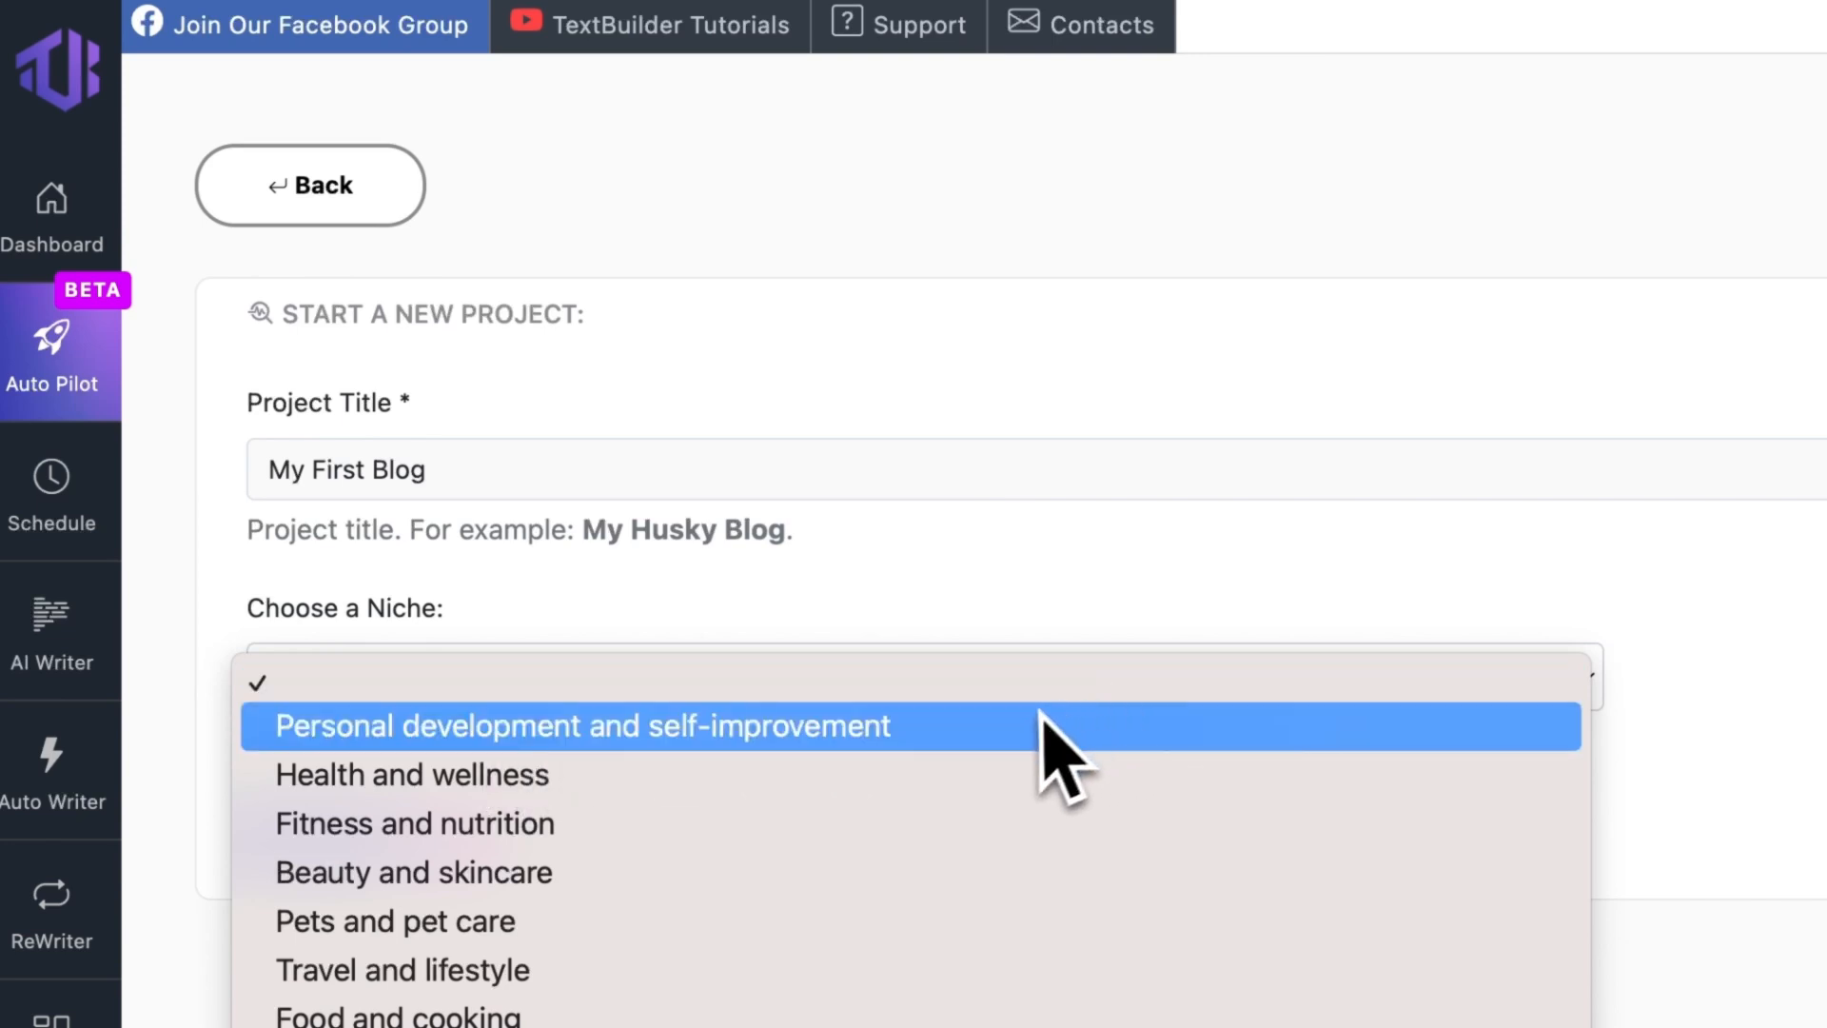
{"action": "scroll", "scroll_direction": "down", "scroll_amount": 3}
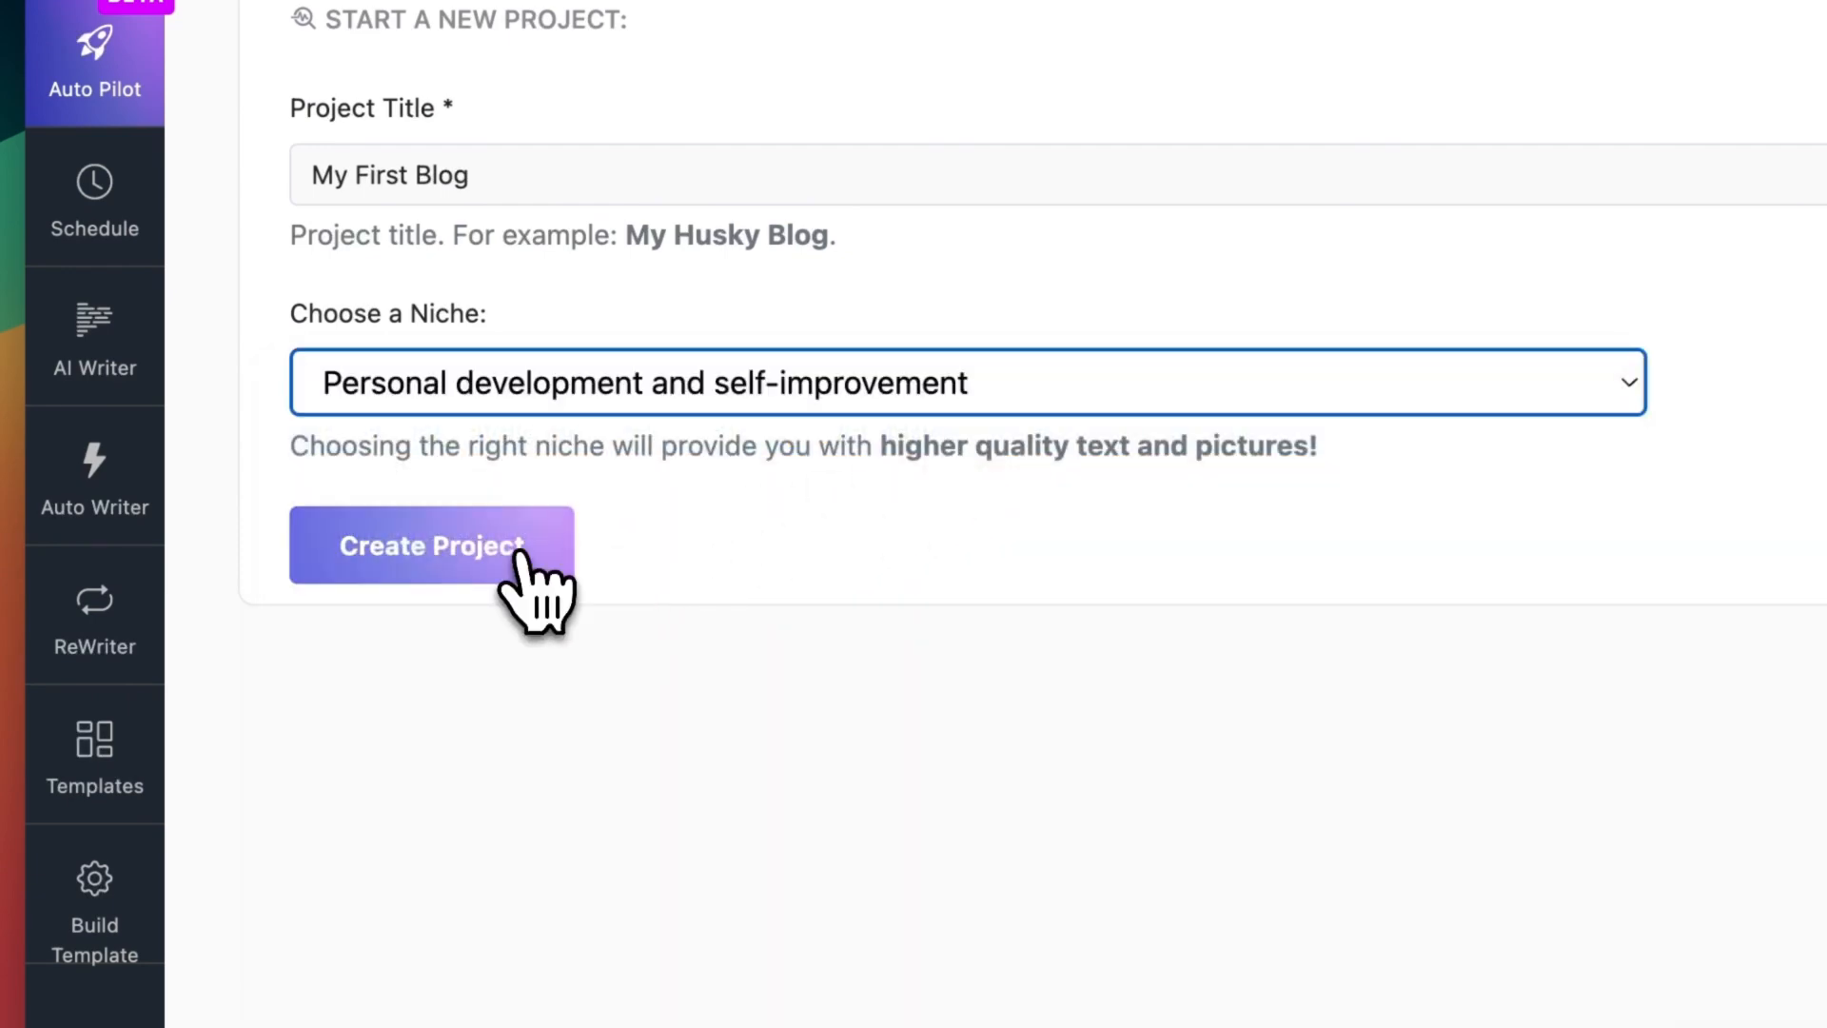
Create the project and generate 3 ChatGPT topic titles on building confidence in public
{"action": "left_click", "coordinate": [432, 544]}
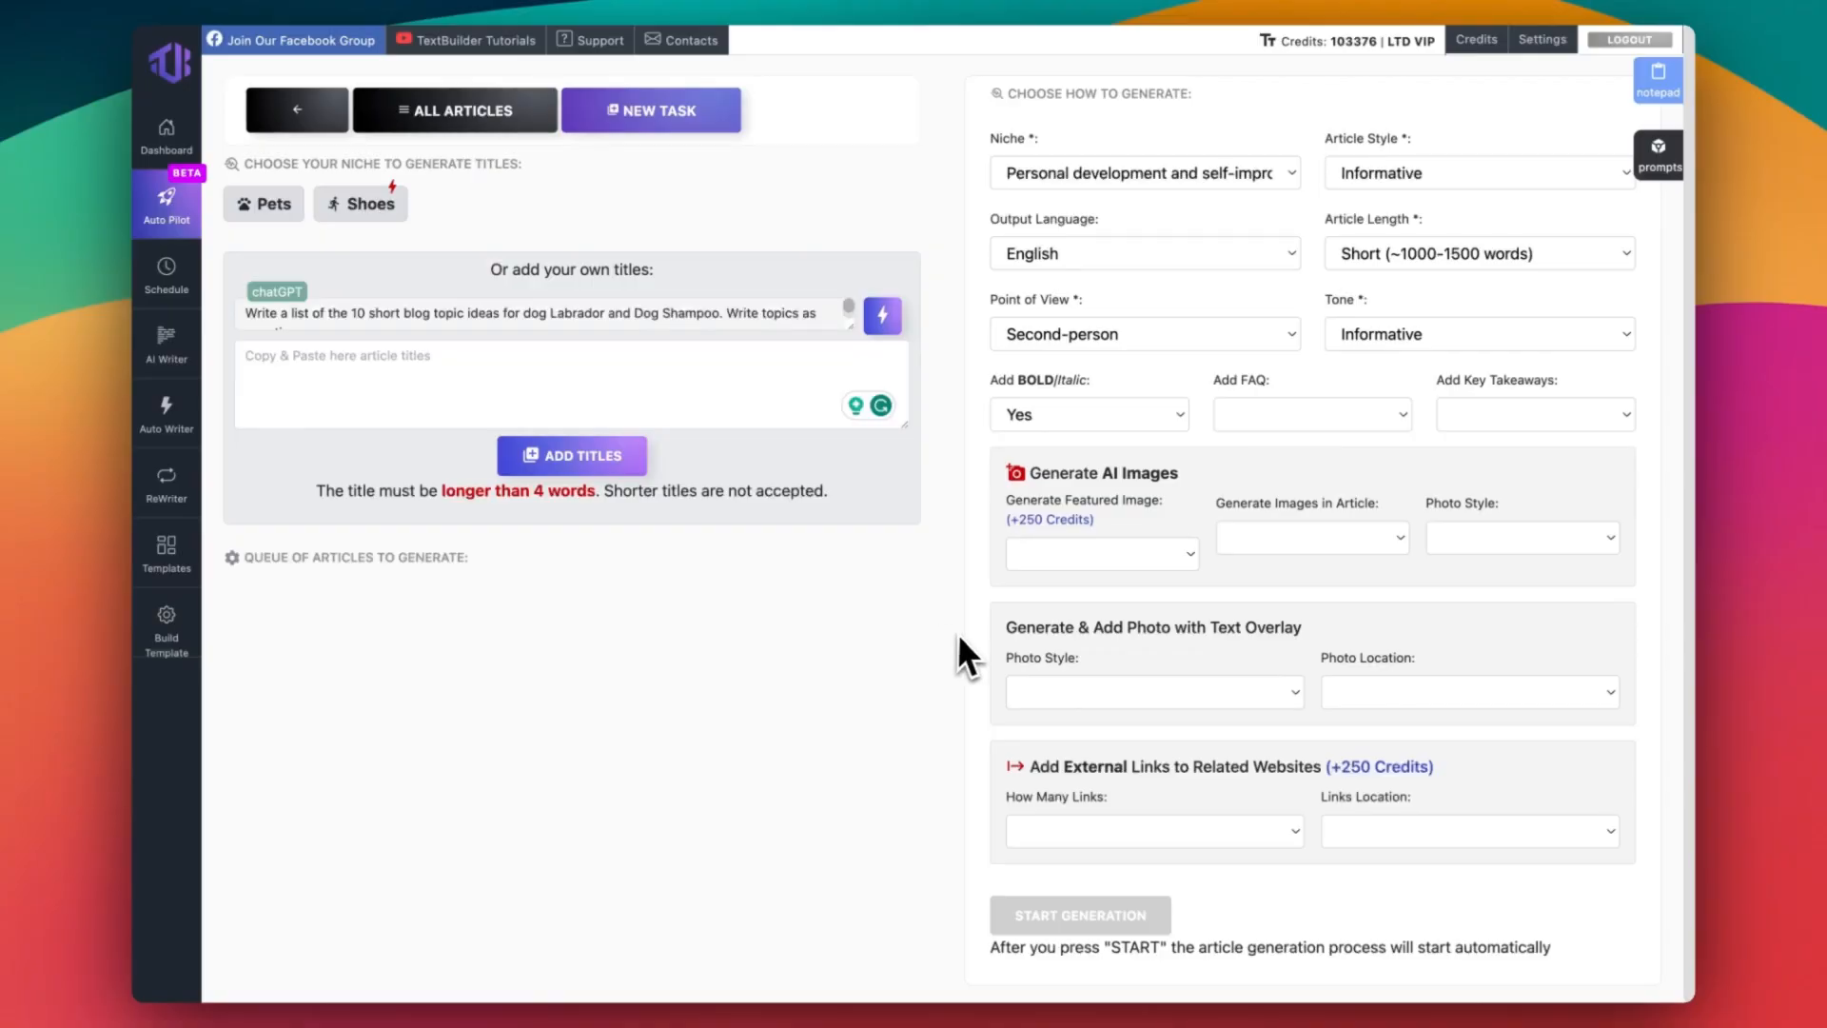
{"action": "mouse_move", "coordinate": [857, 674]}
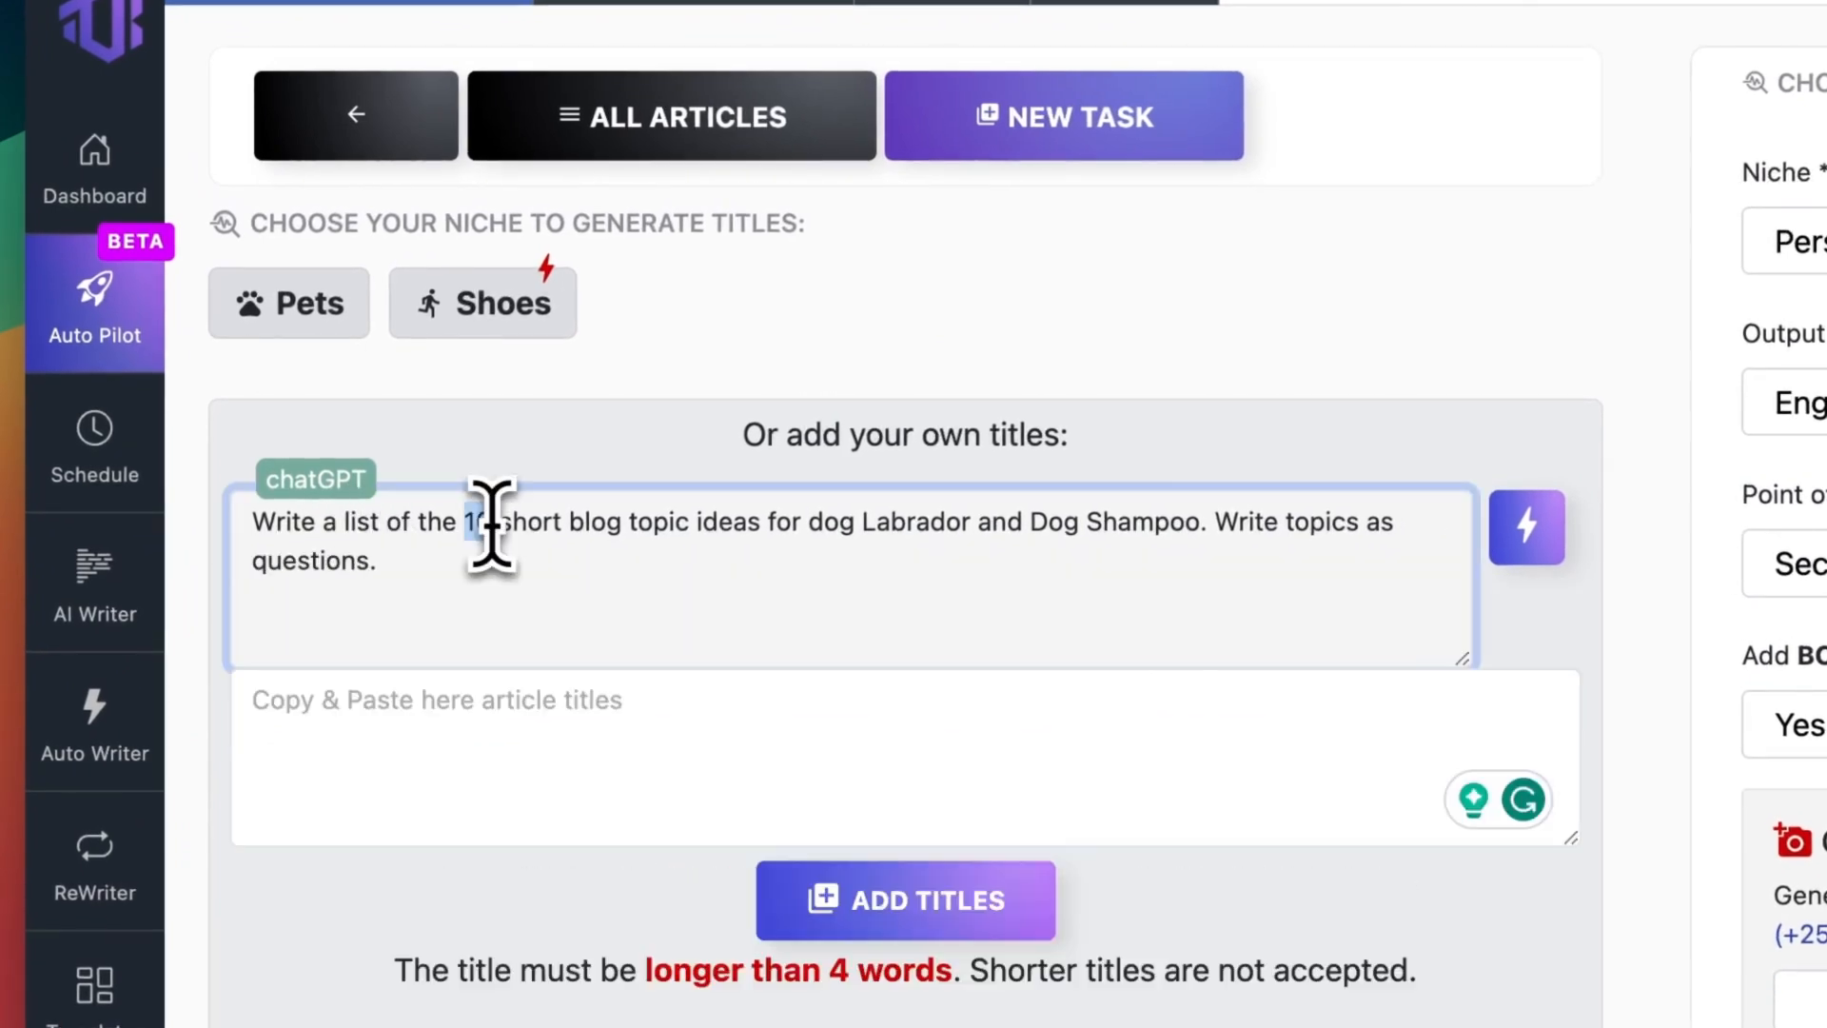
{"action": "double_click", "coordinate": [476, 522]}
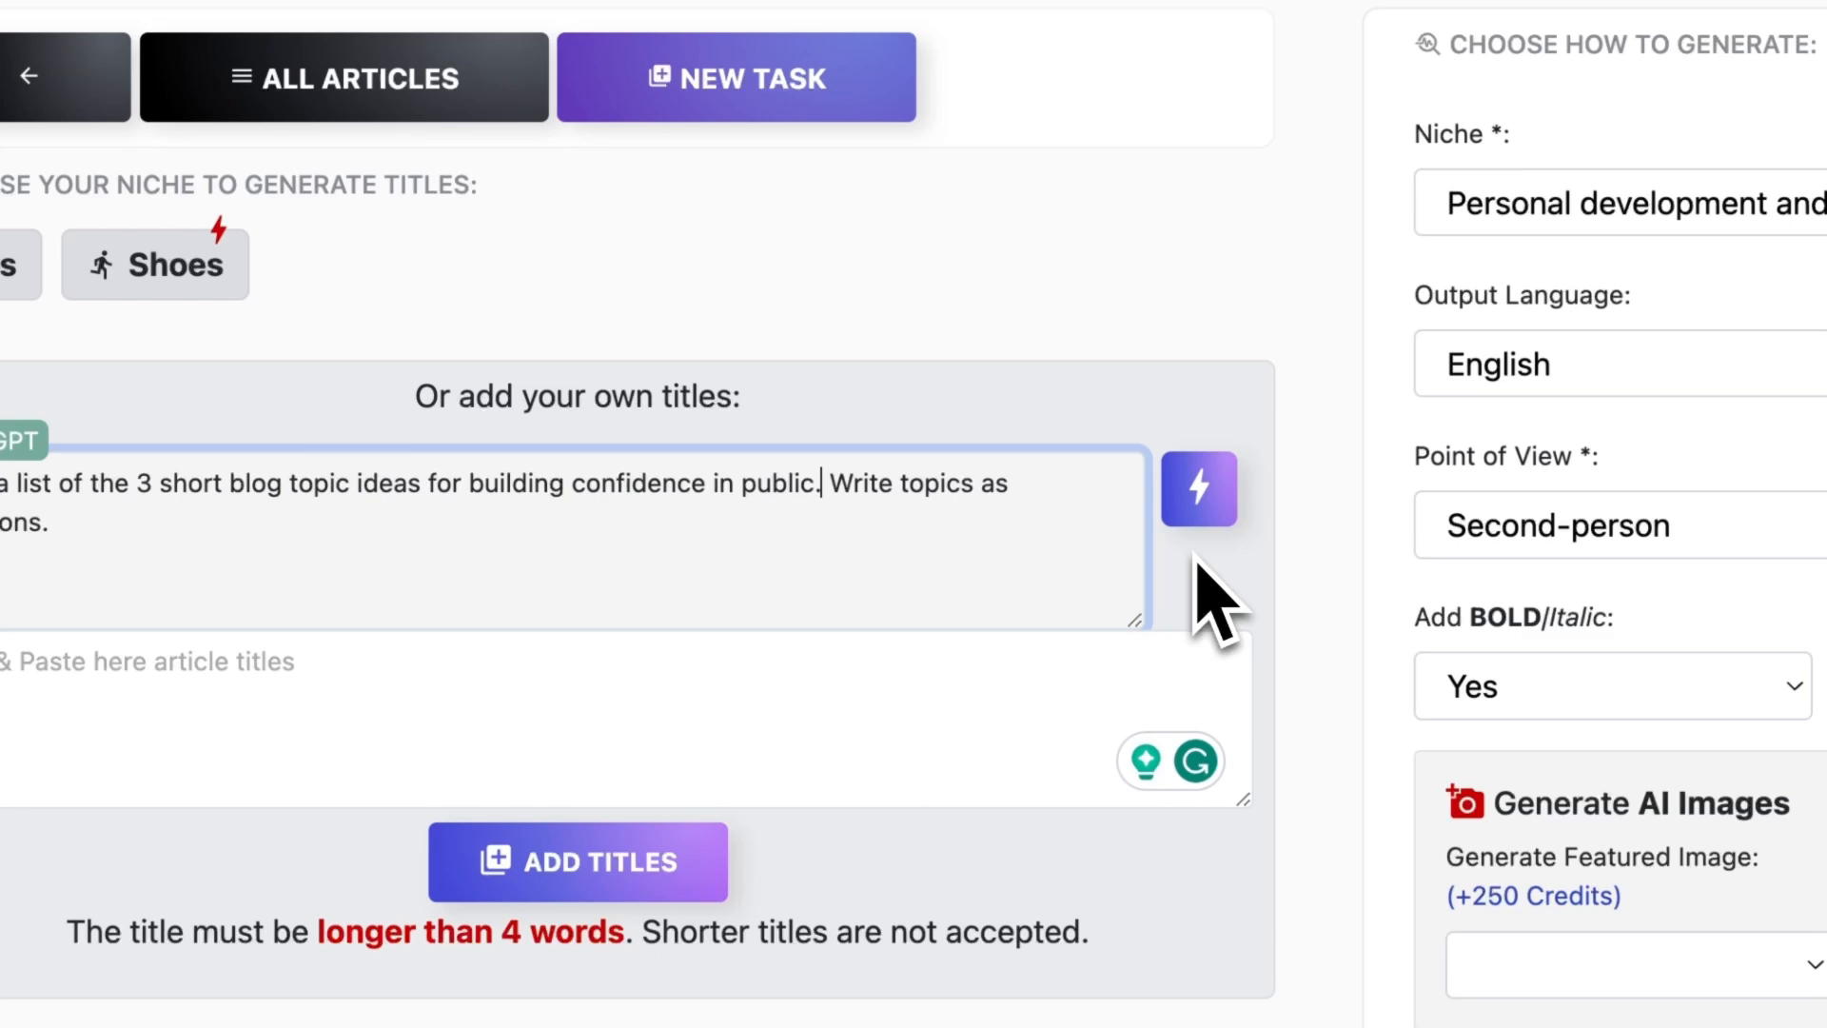
{"action": "left_click", "coordinate": [1197, 489]}
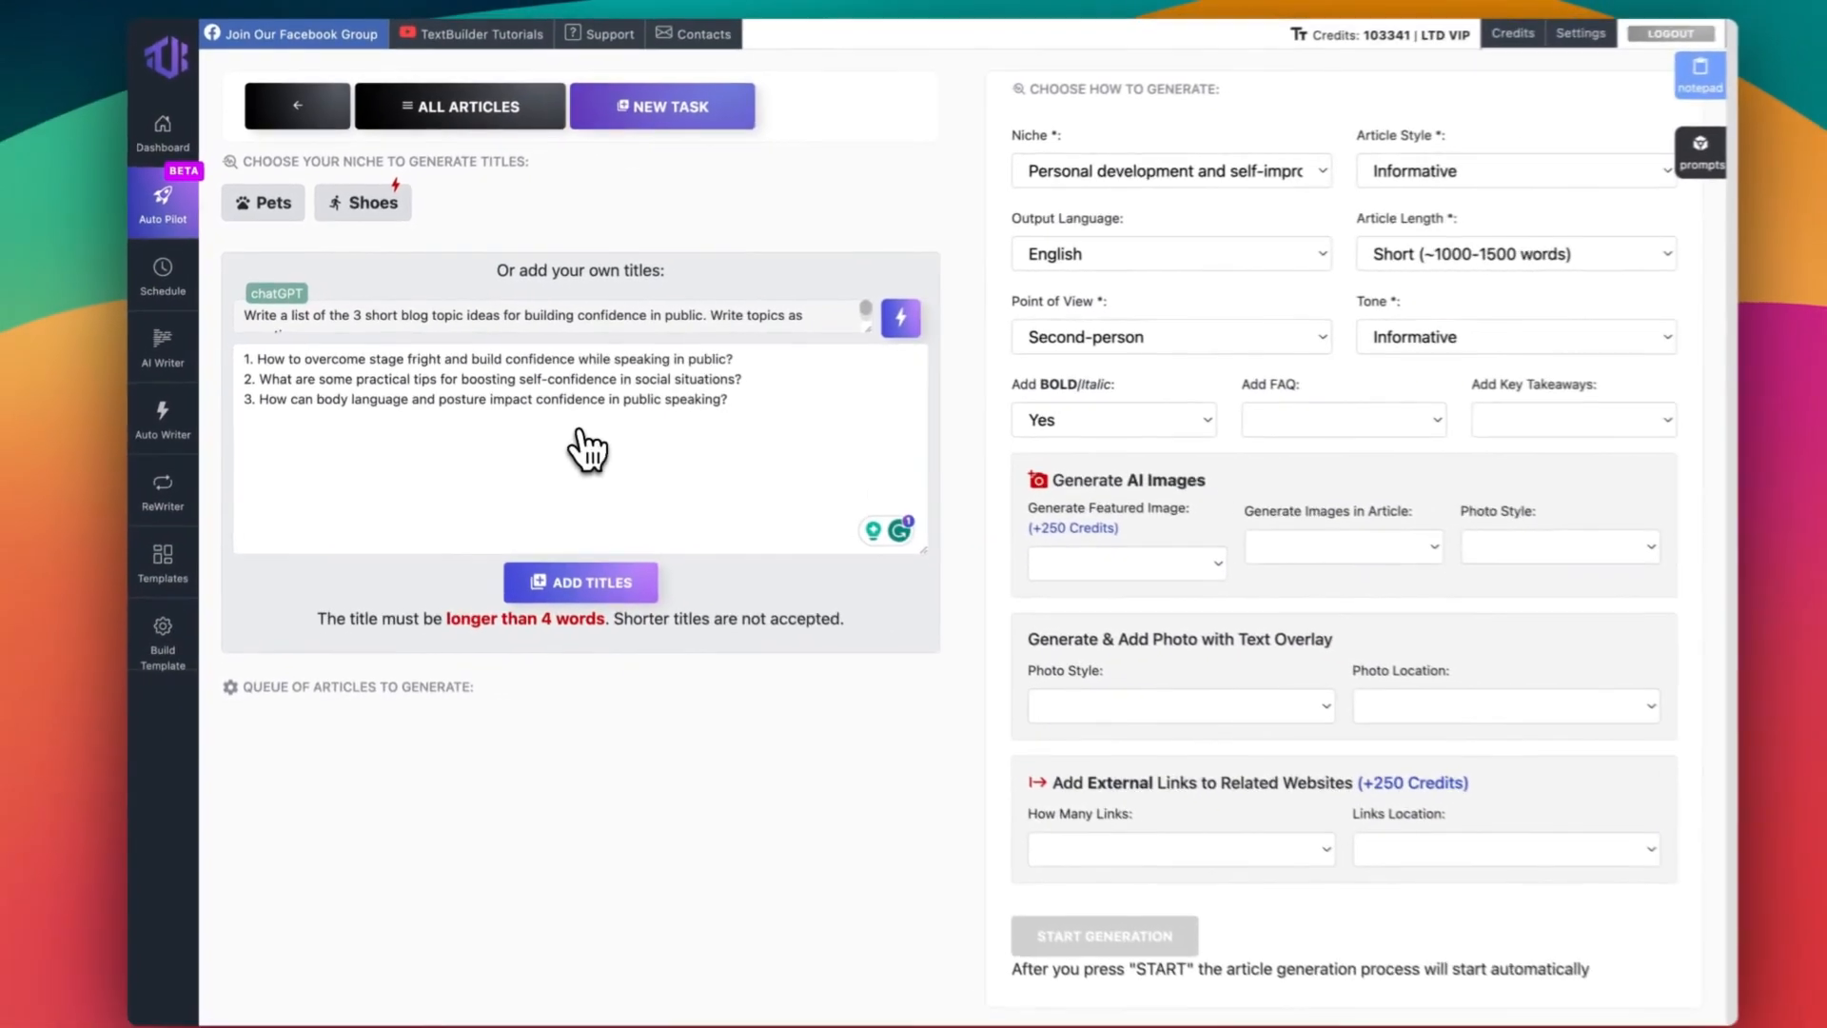
Add the three generated confidence titles to the article generation queue
{"action": "left_click", "coordinate": [581, 582]}
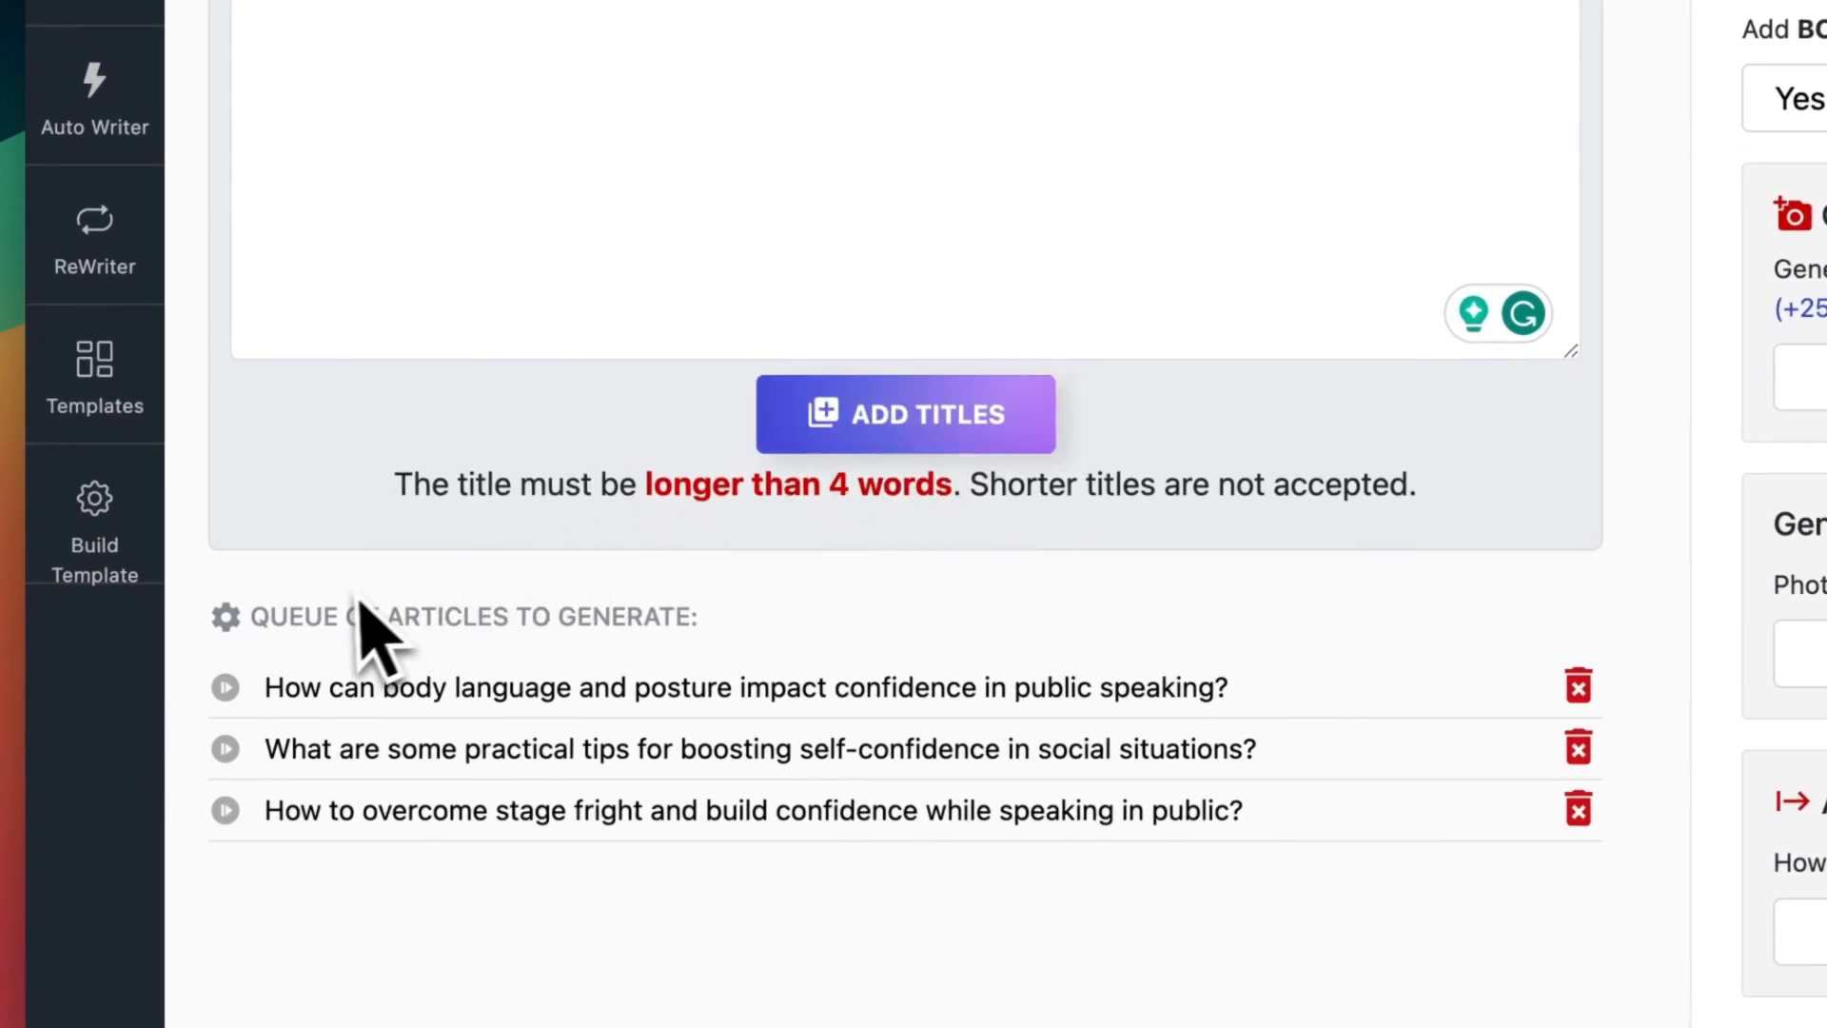
{"action": "double_click", "coordinate": [297, 615]}
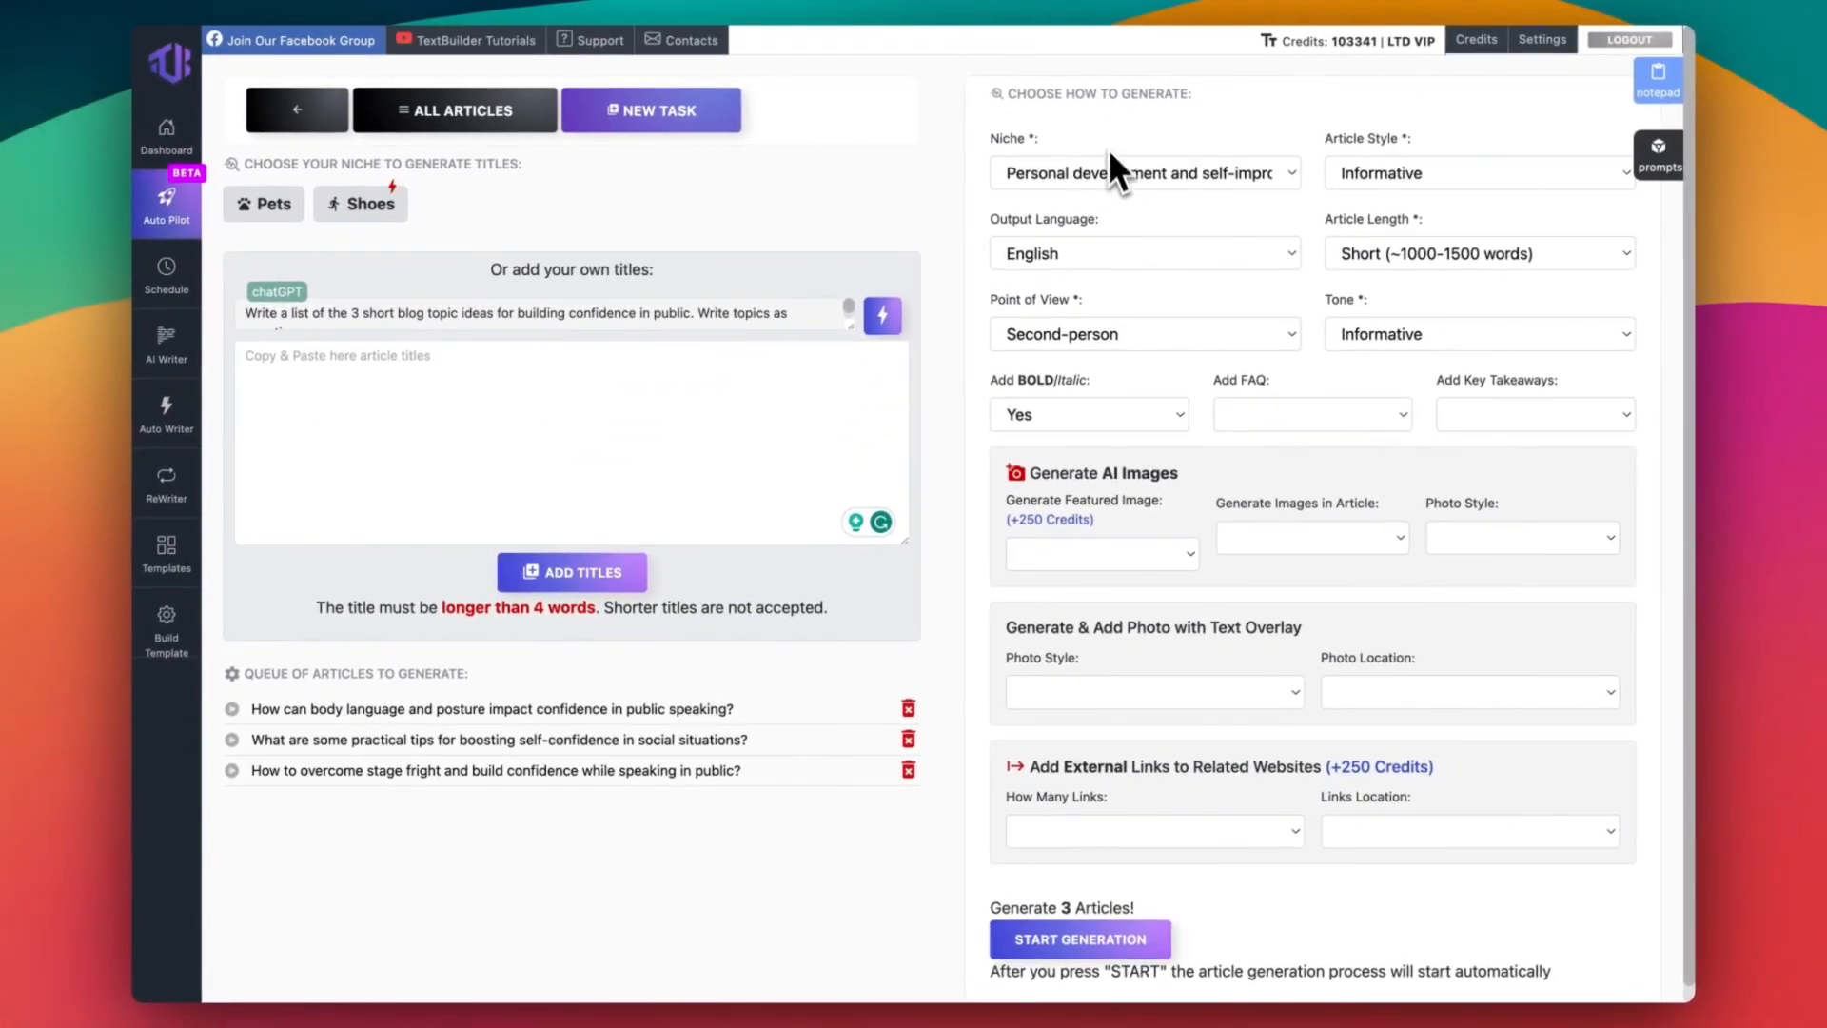
Keep Informative style, second-person view and the niche, language and tone, then reach the FAQ and image options
{"action": "left_click", "coordinate": [1143, 173]}
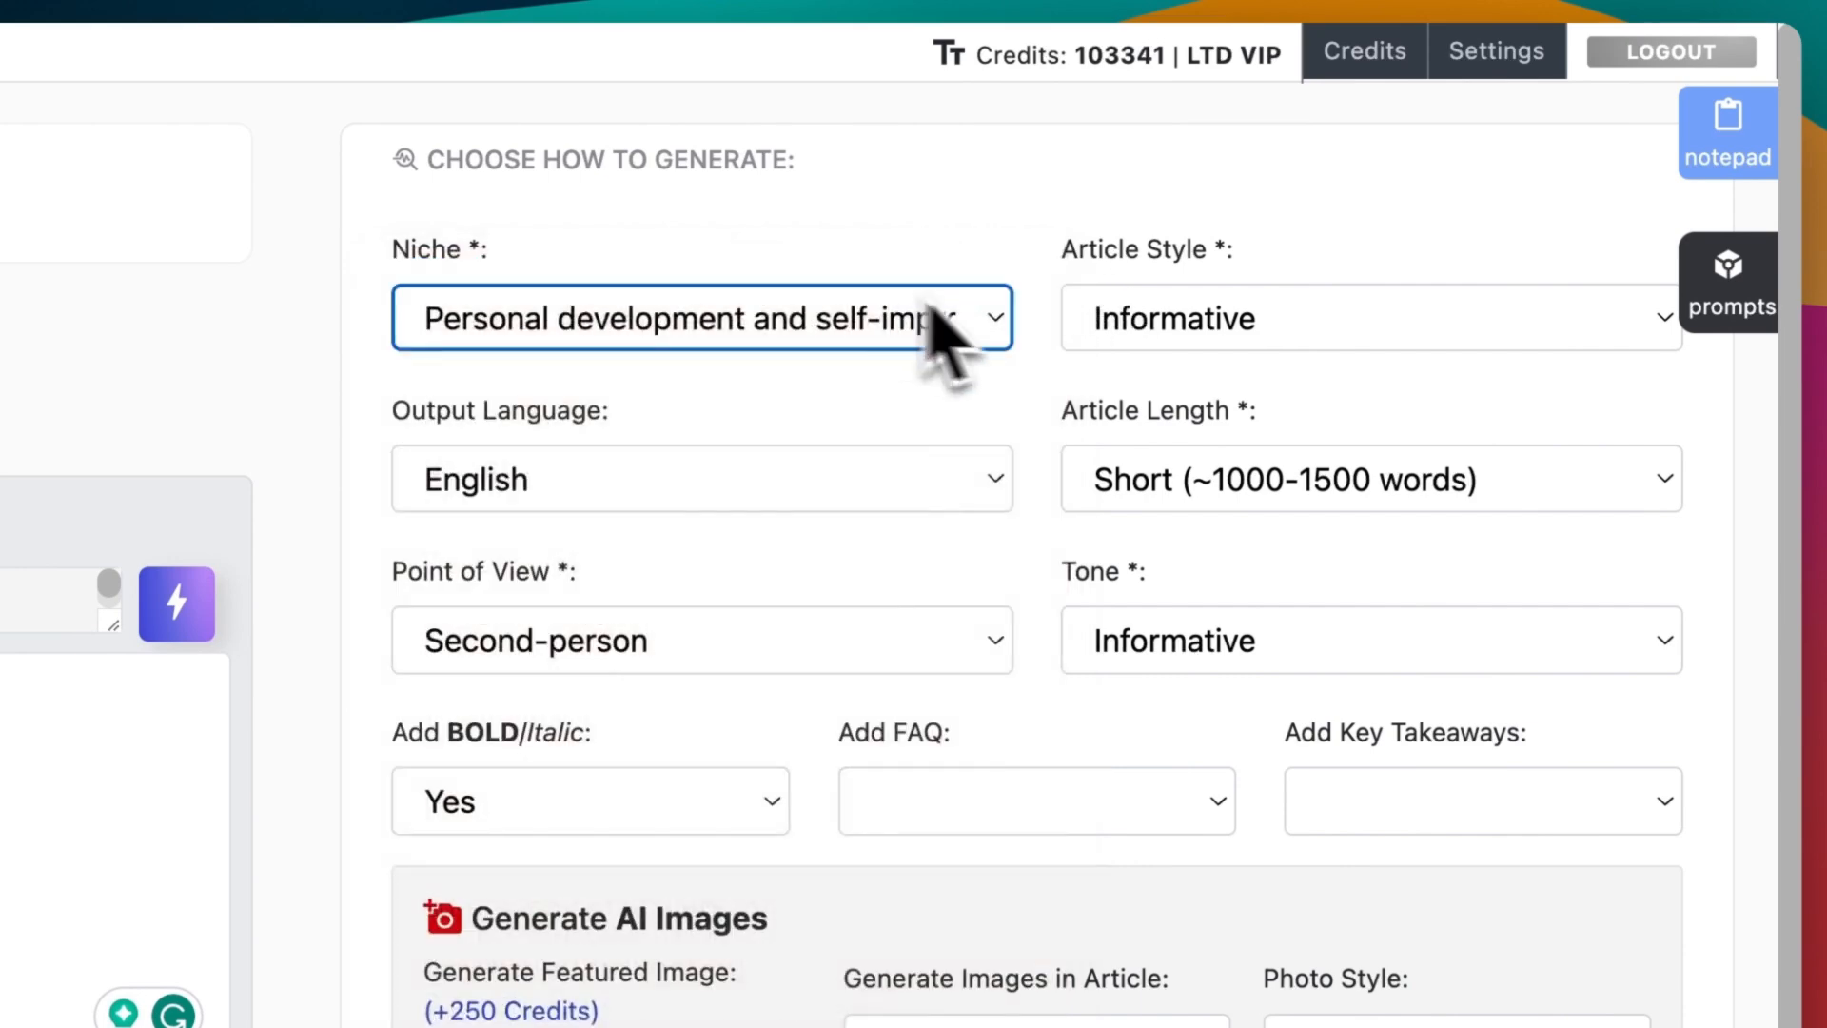
{"action": "mouse_move", "coordinate": [1177, 345]}
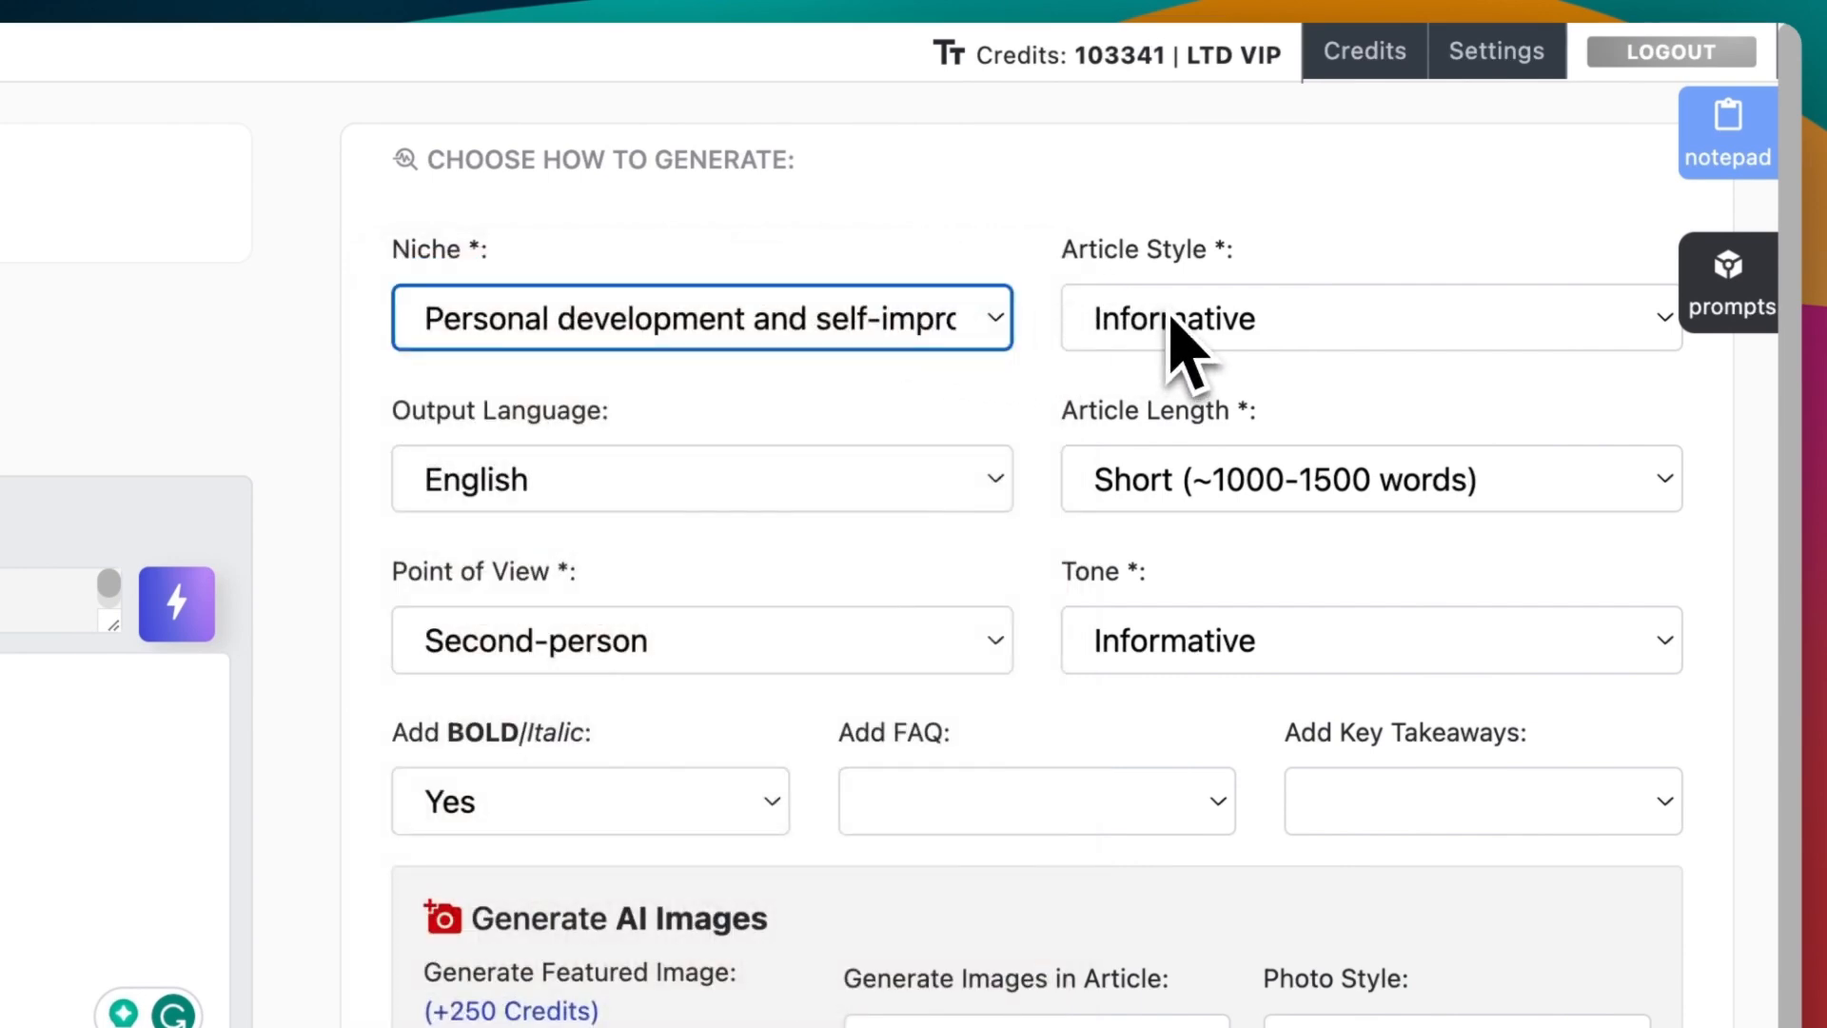
{"action": "left_click", "coordinate": [1368, 318]}
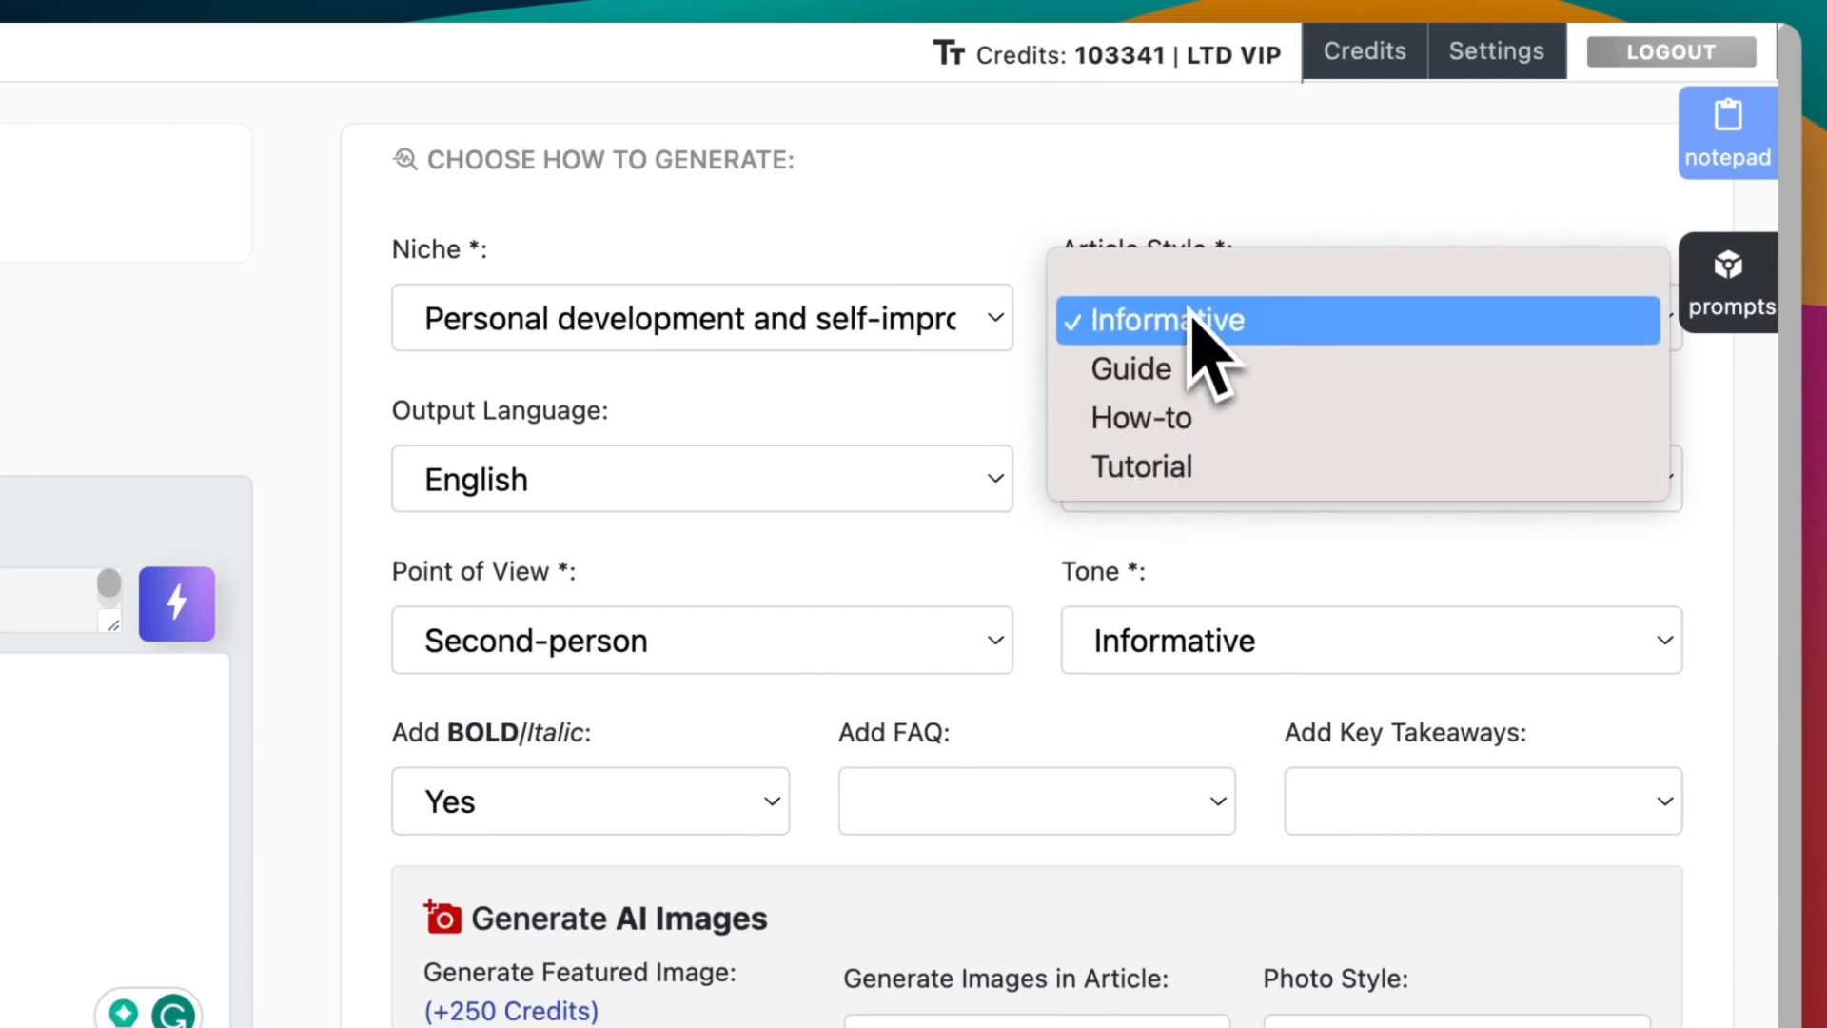
{"action": "left_click", "coordinate": [1168, 320]}
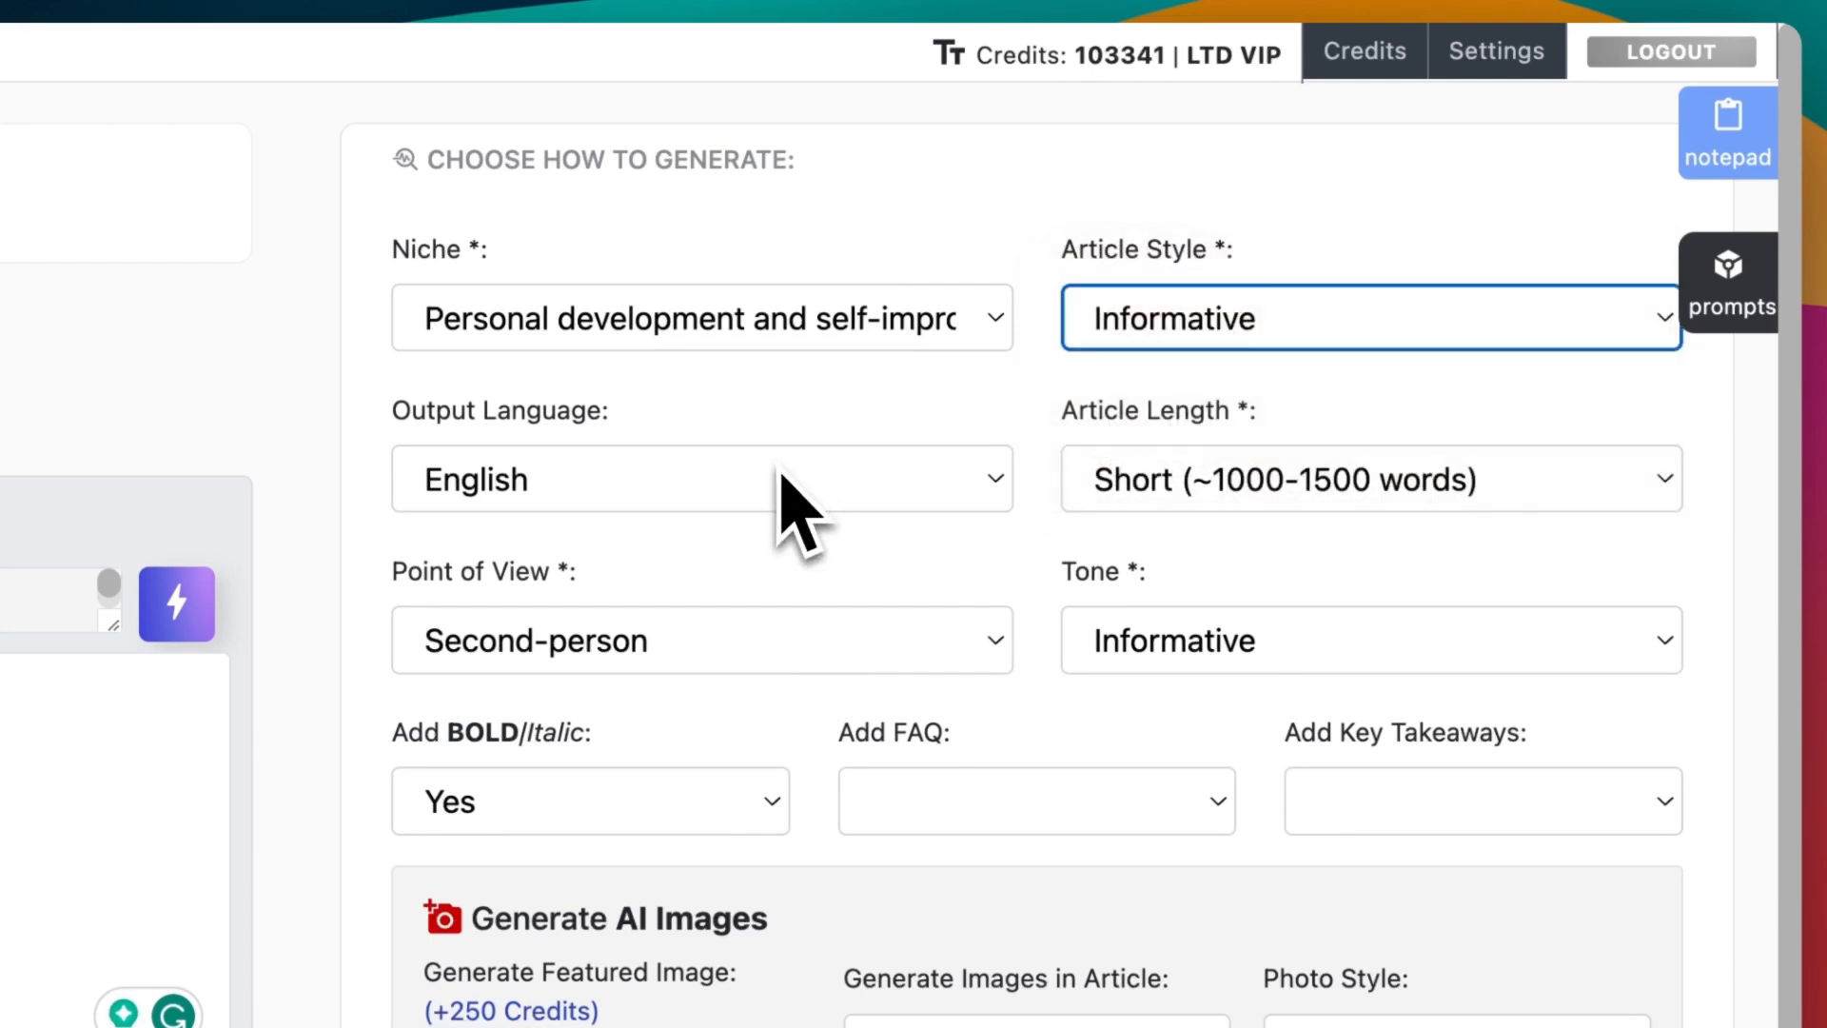
{"action": "left_click", "coordinate": [700, 478]}
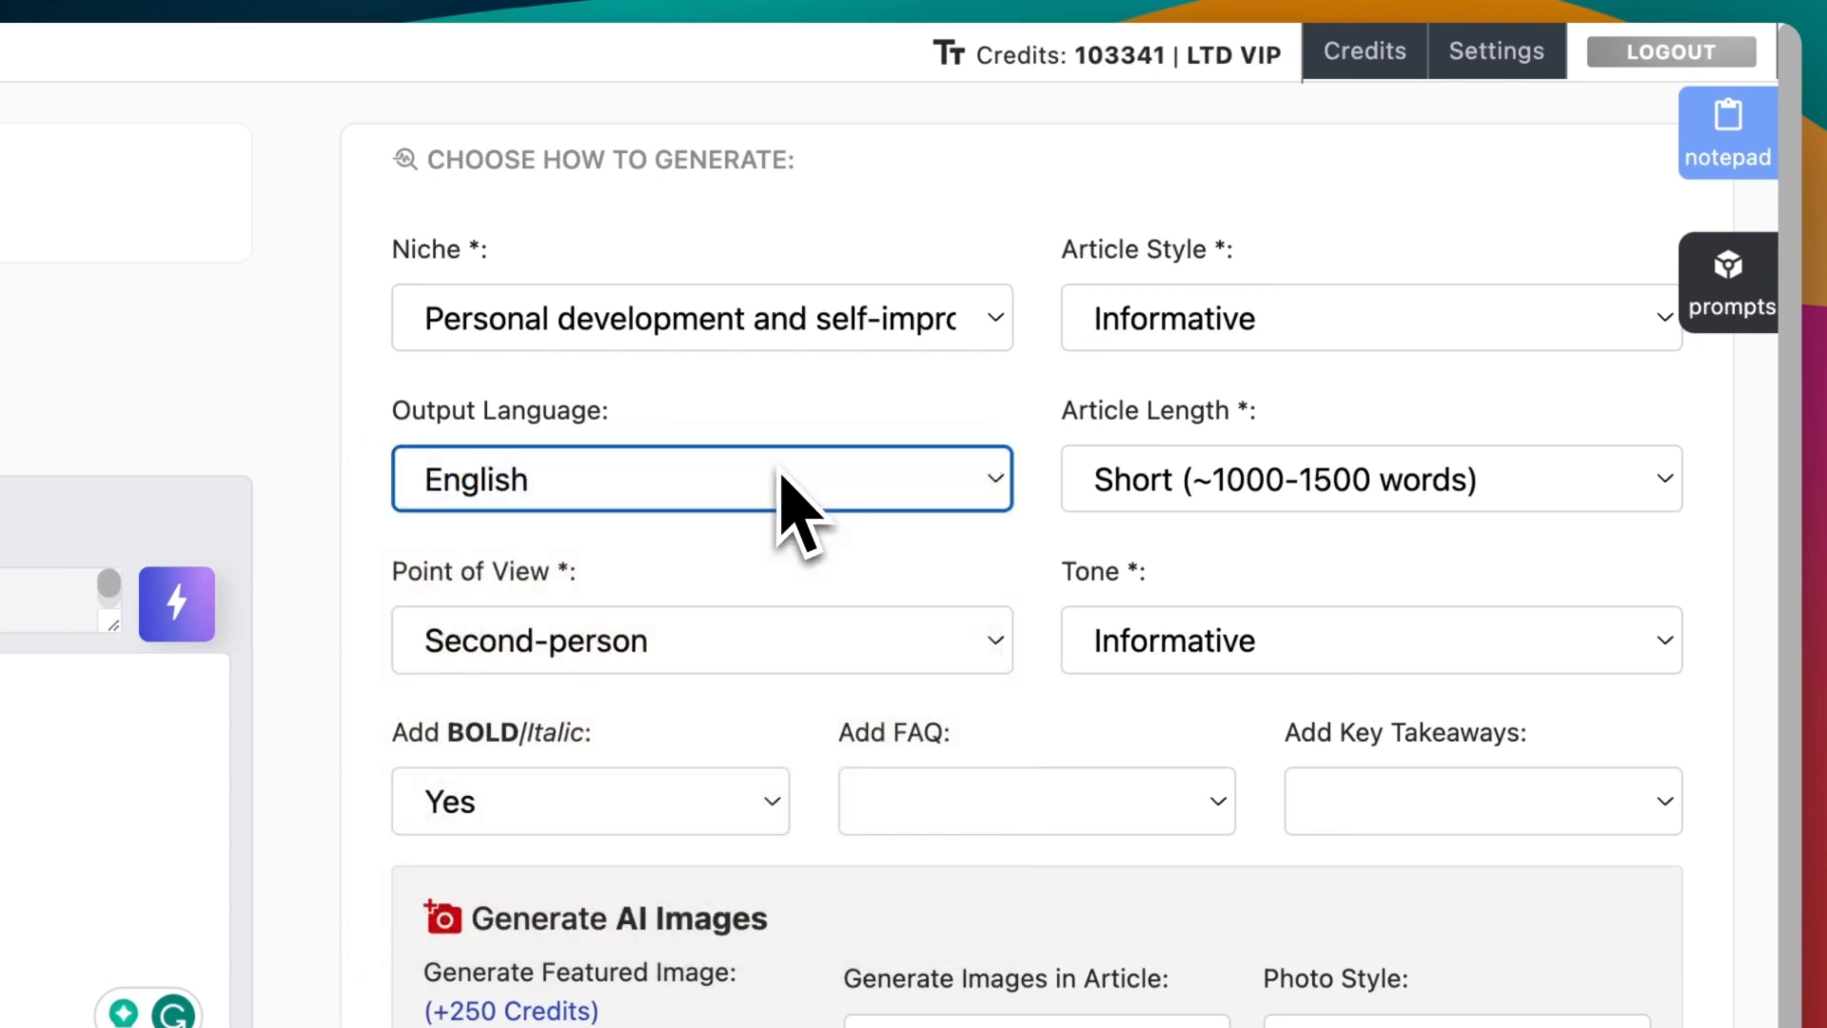
{"action": "mouse_move", "coordinate": [1170, 512]}
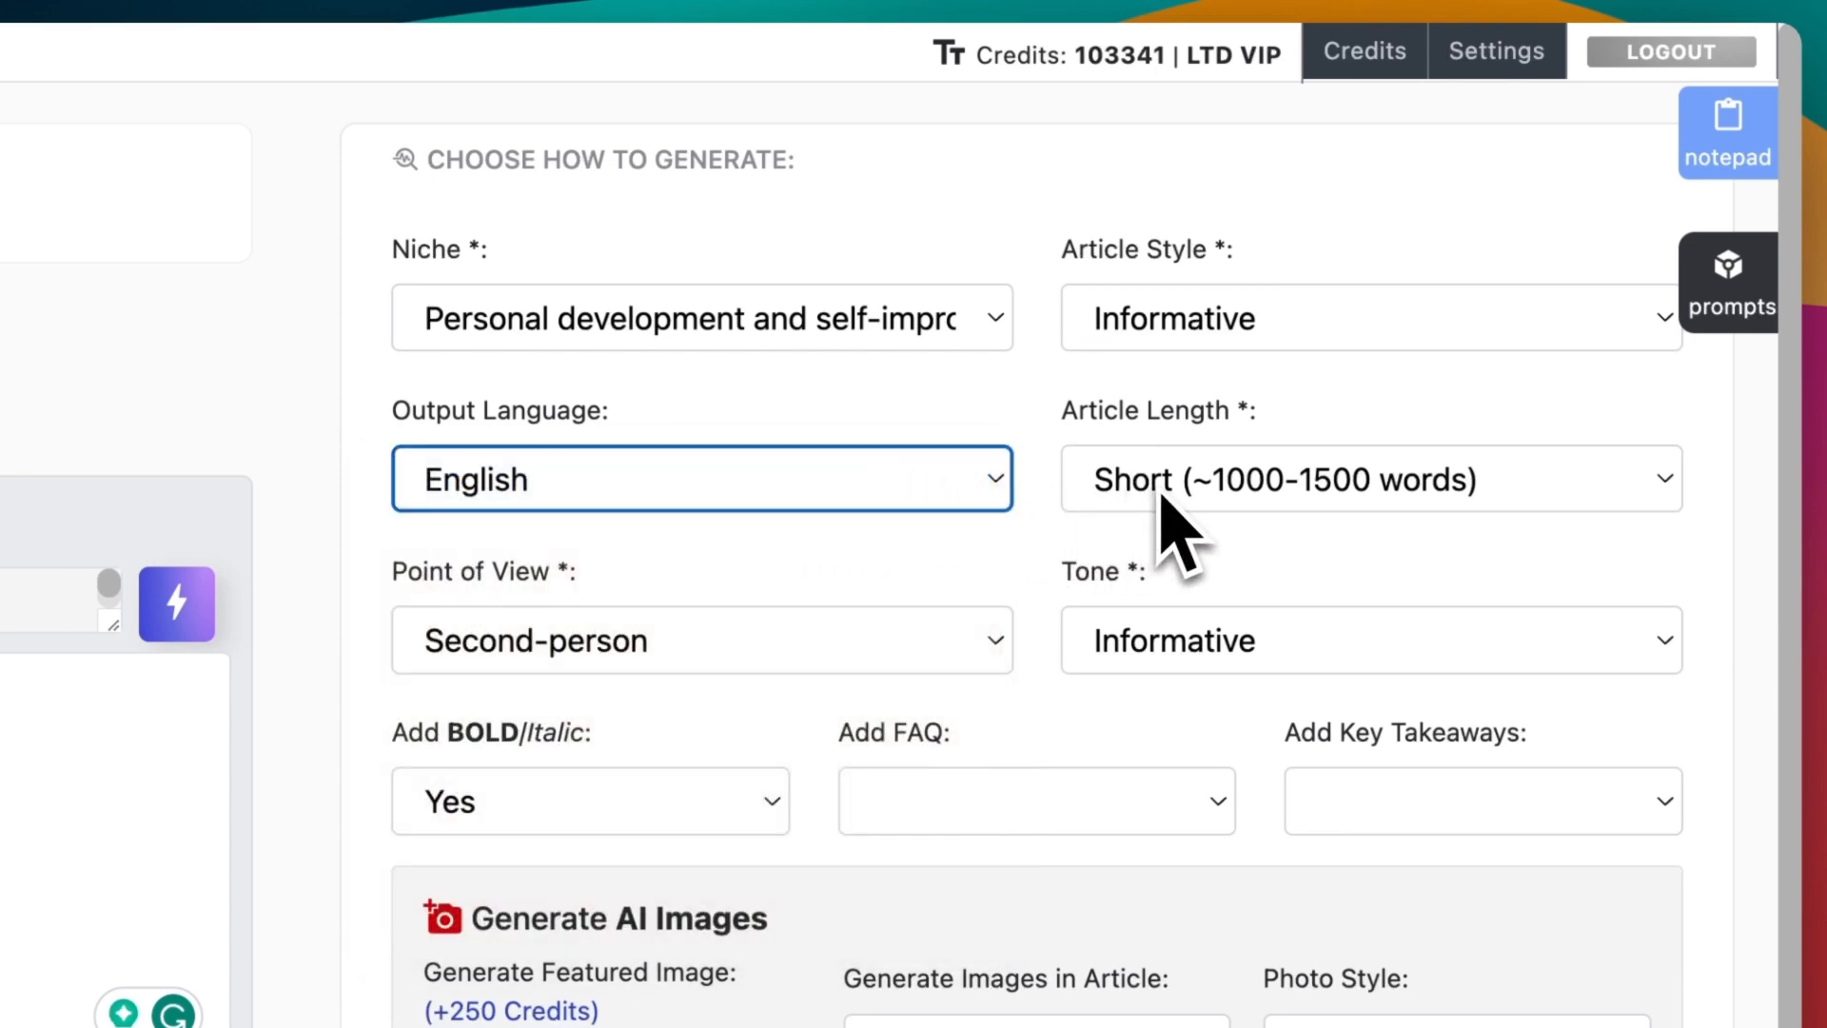
{"action": "left_click", "coordinate": [1363, 478]}
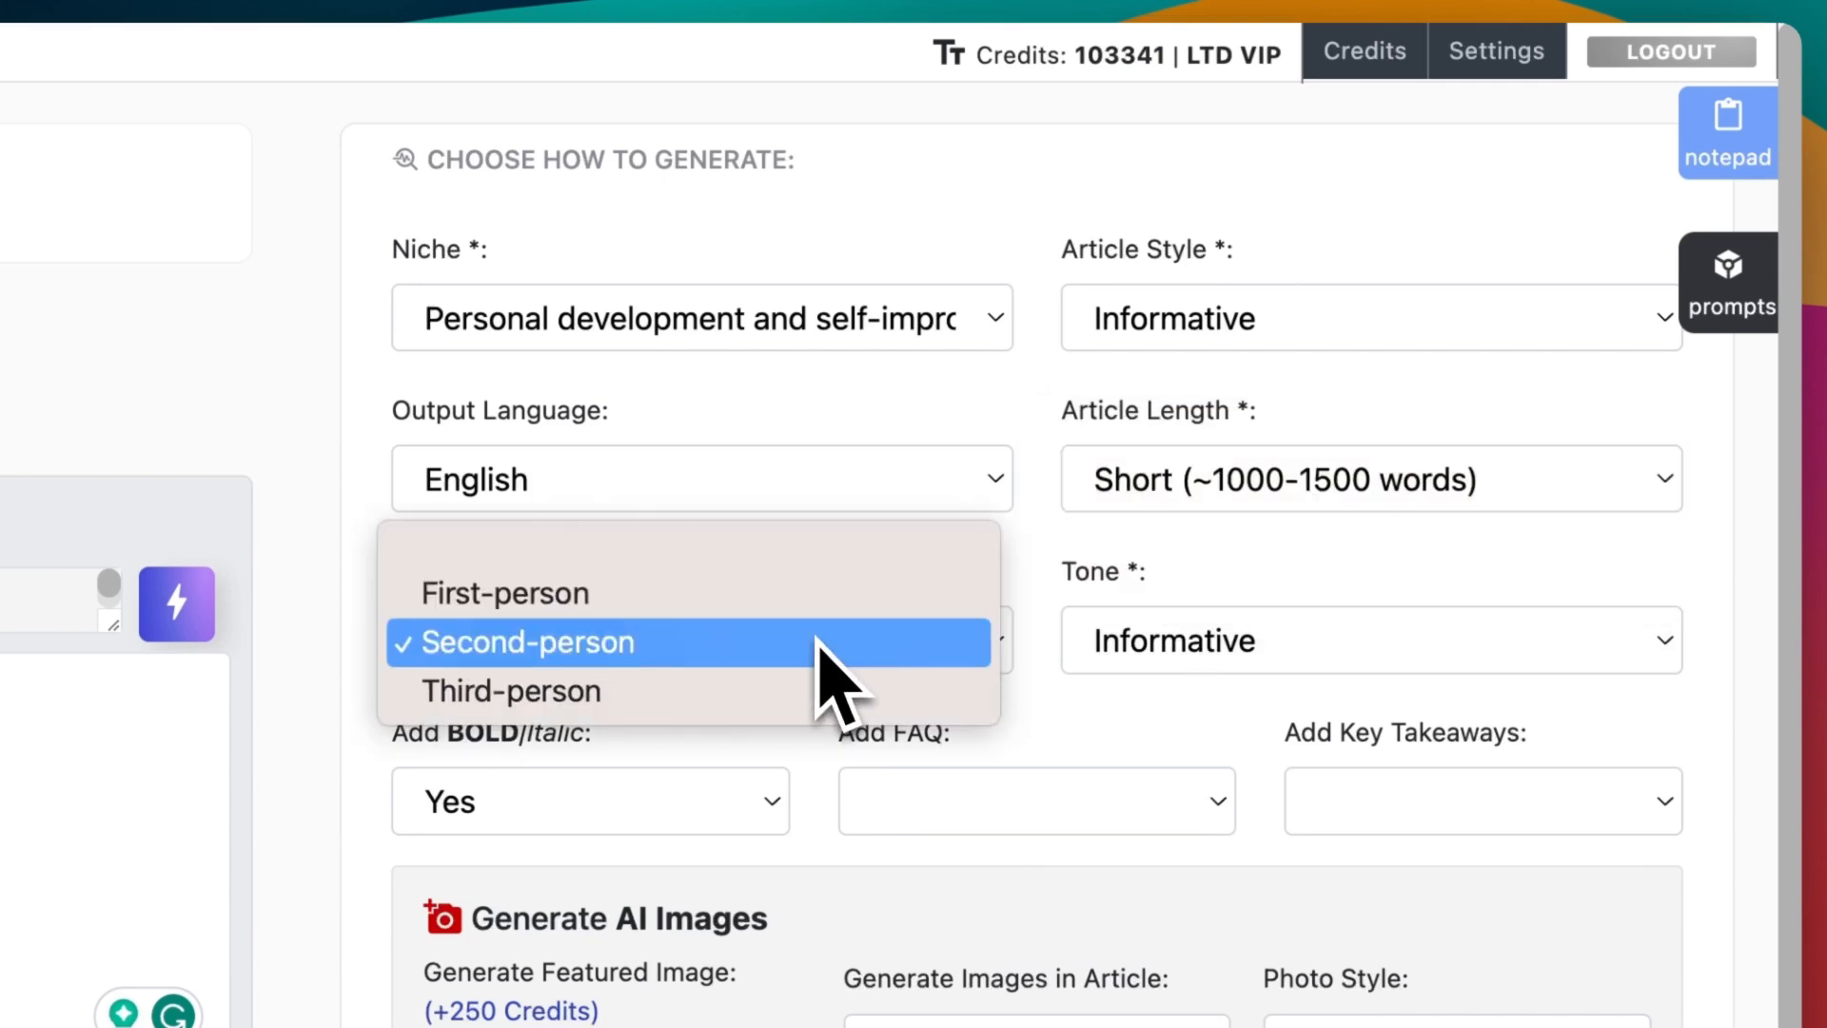
{"action": "left_click", "coordinate": [525, 642]}
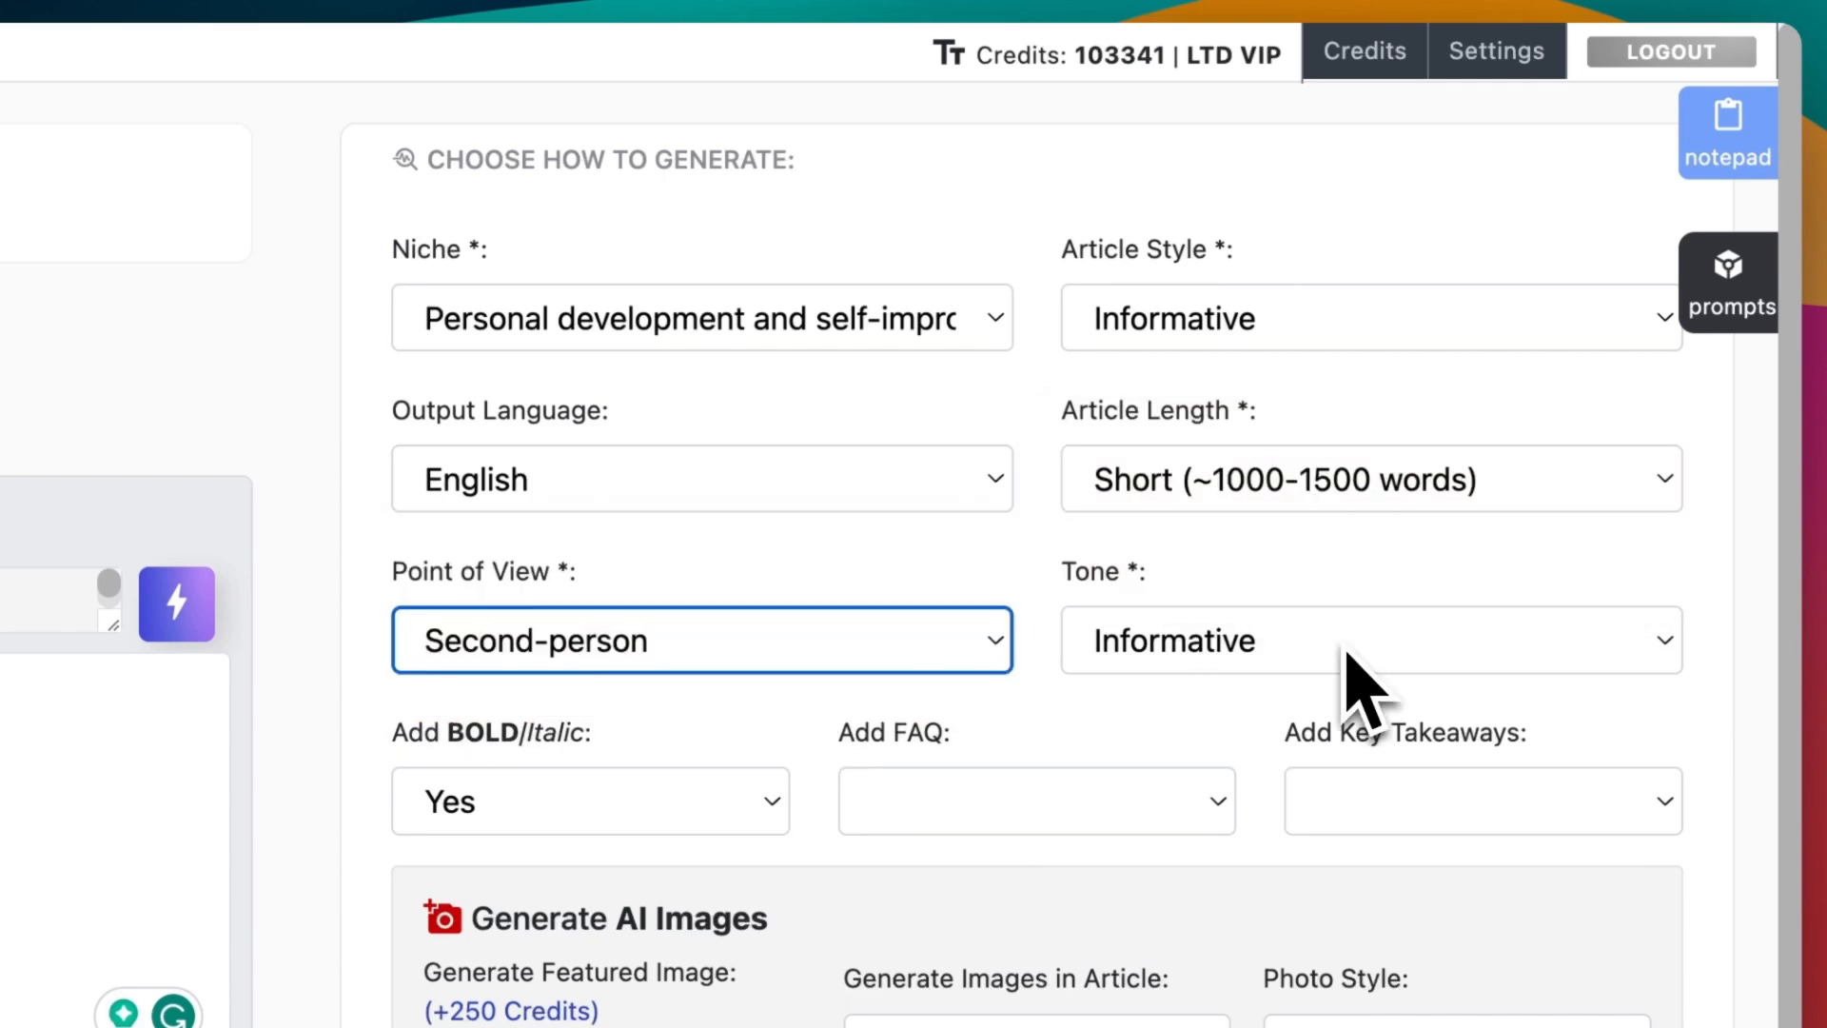
{"action": "left_click", "coordinate": [1368, 640]}
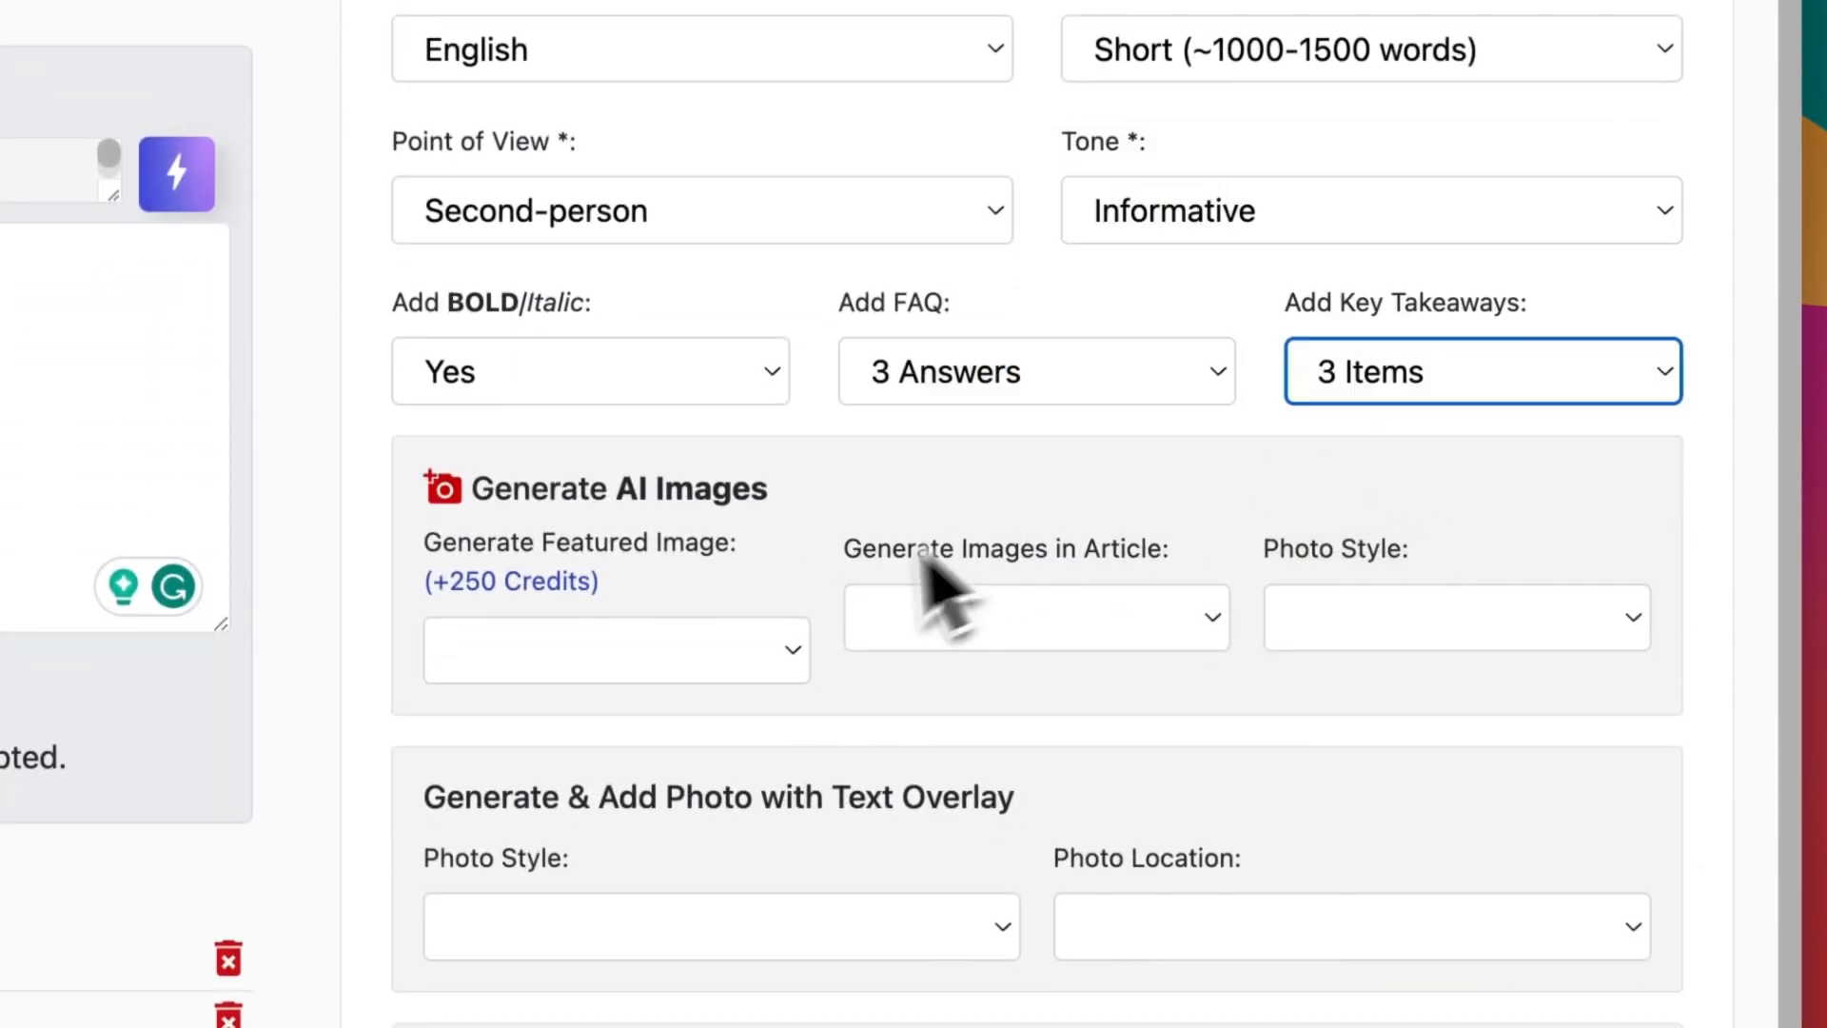
{"action": "scroll", "scroll_direction": "down", "scroll_amount": 3}
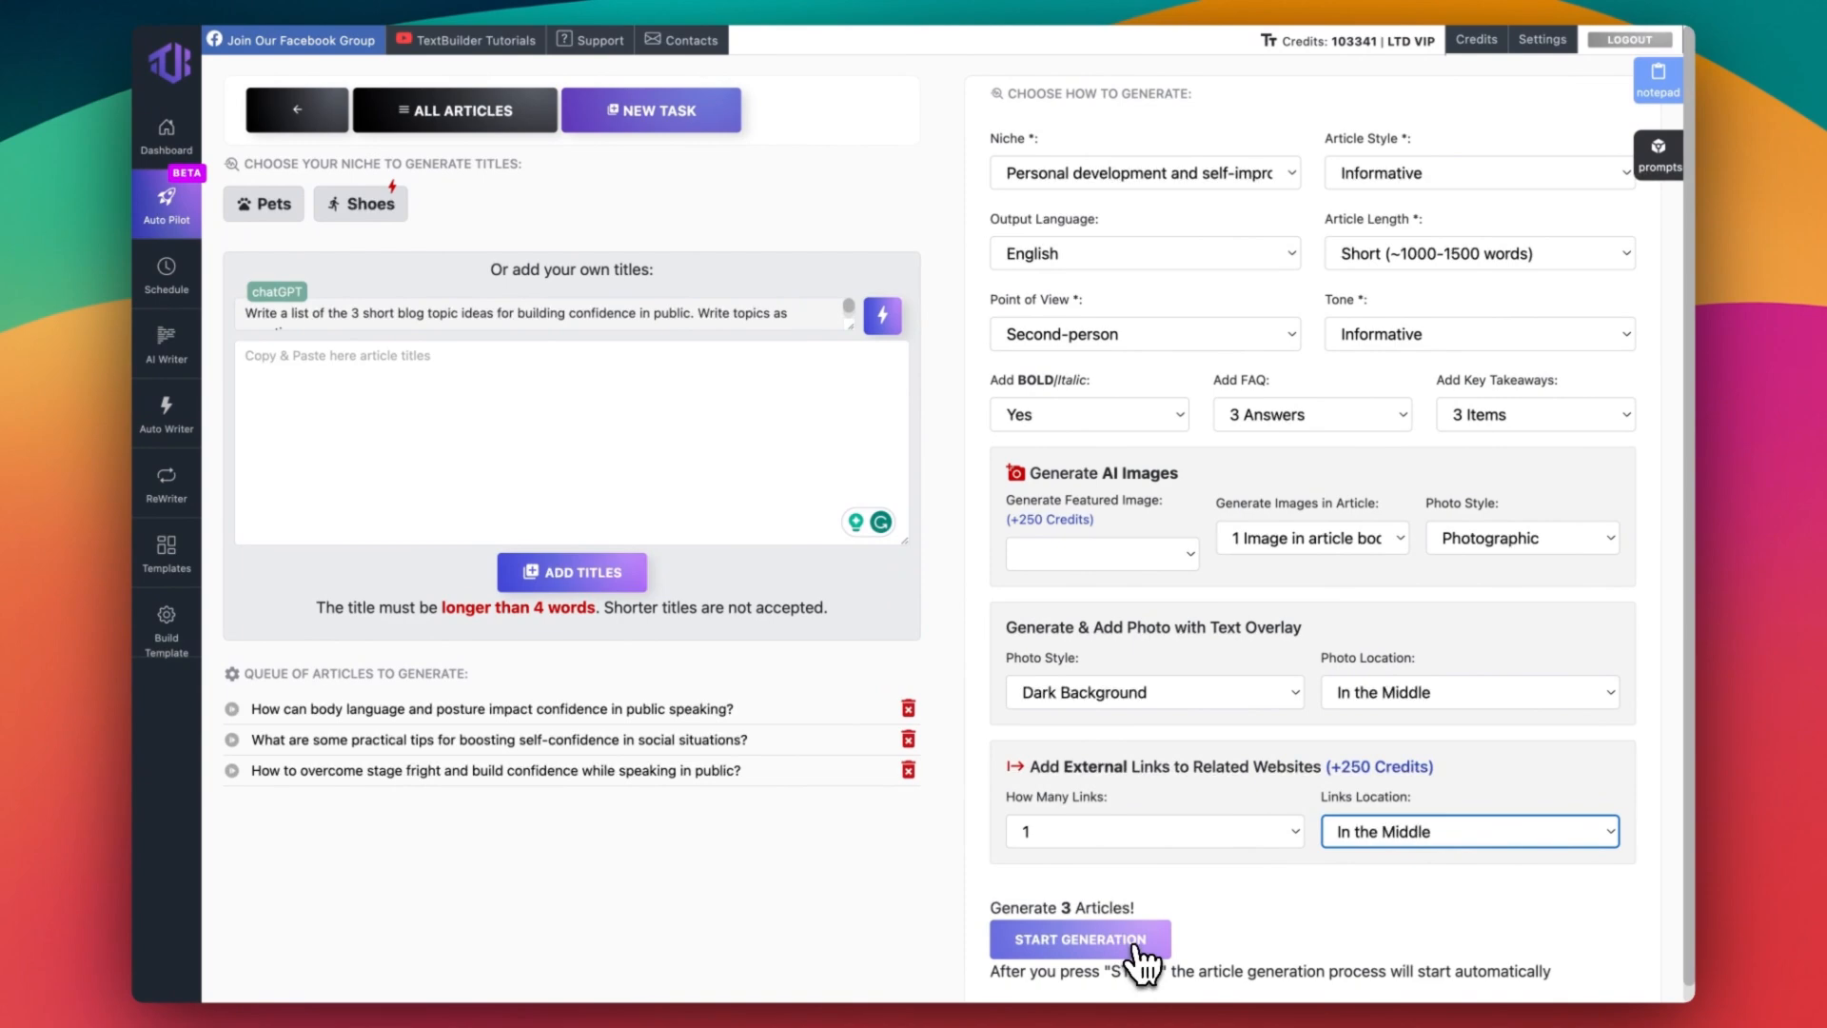
Generate the three articles and review the body language and posture article's sections, takeaways and FAQ
{"action": "left_click", "coordinate": [1077, 939]}
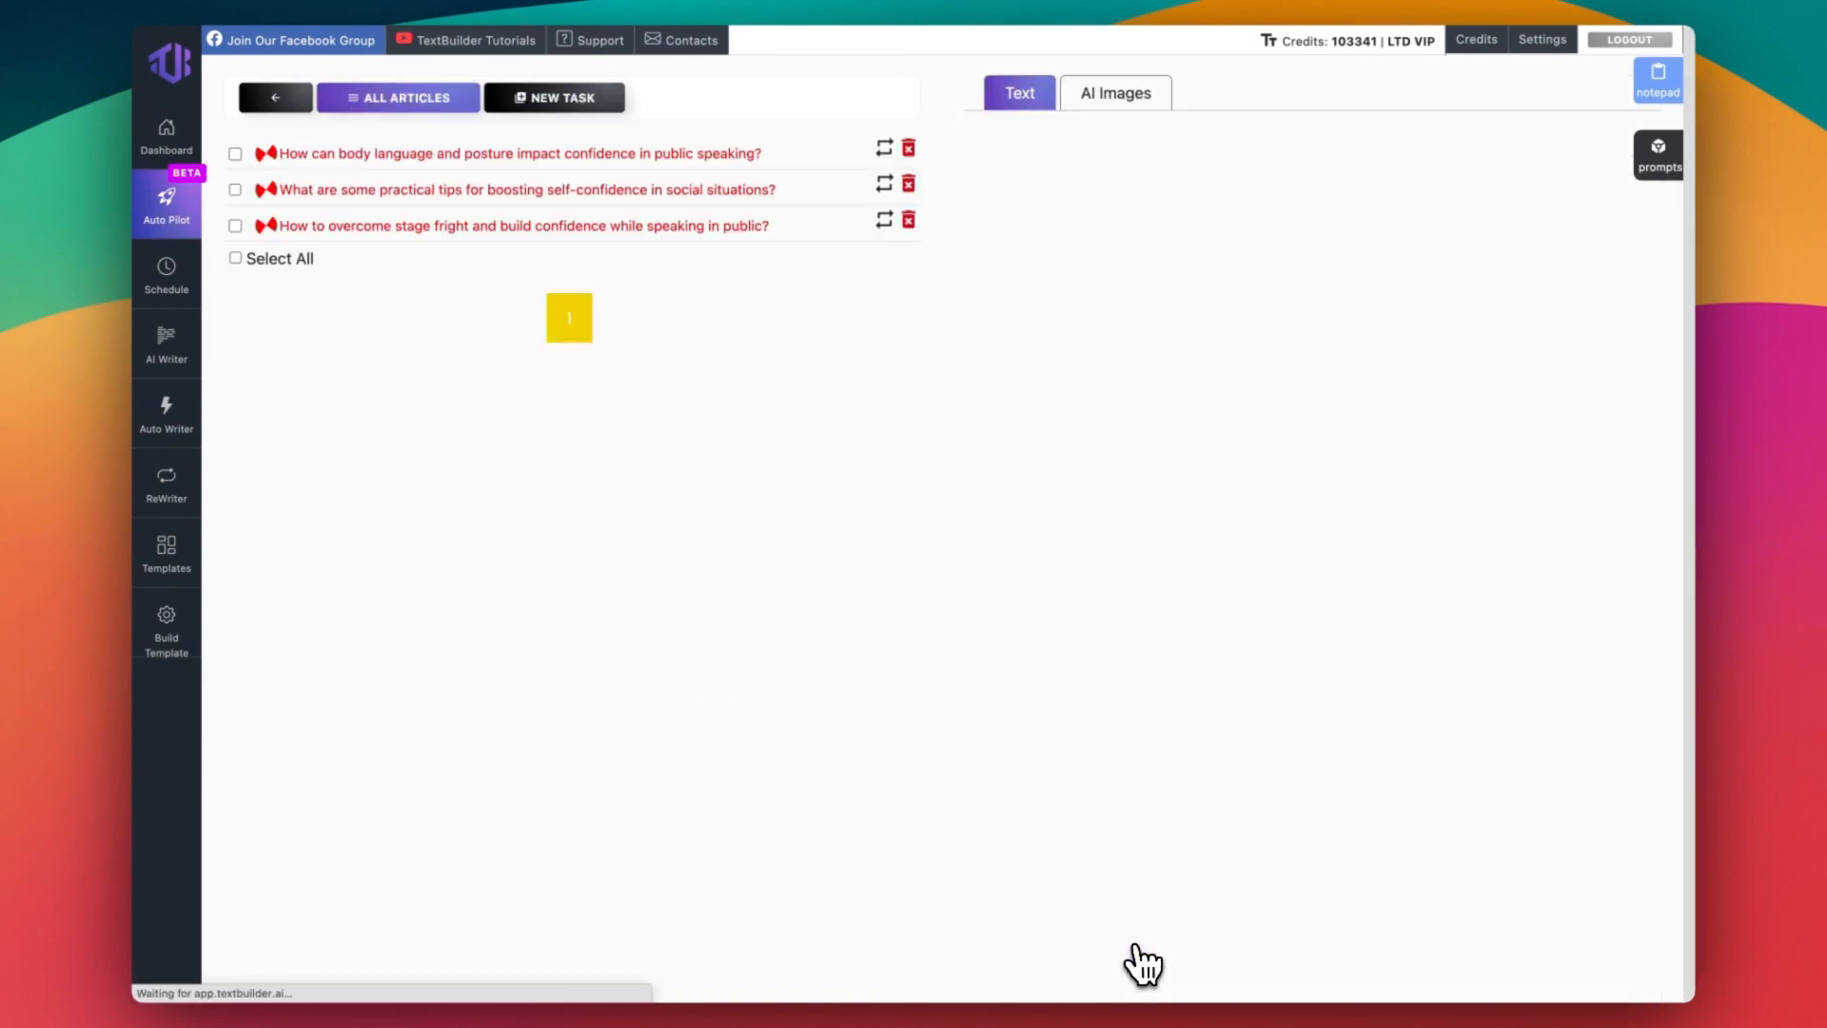
{"action": "left_click", "coordinate": [510, 153]}
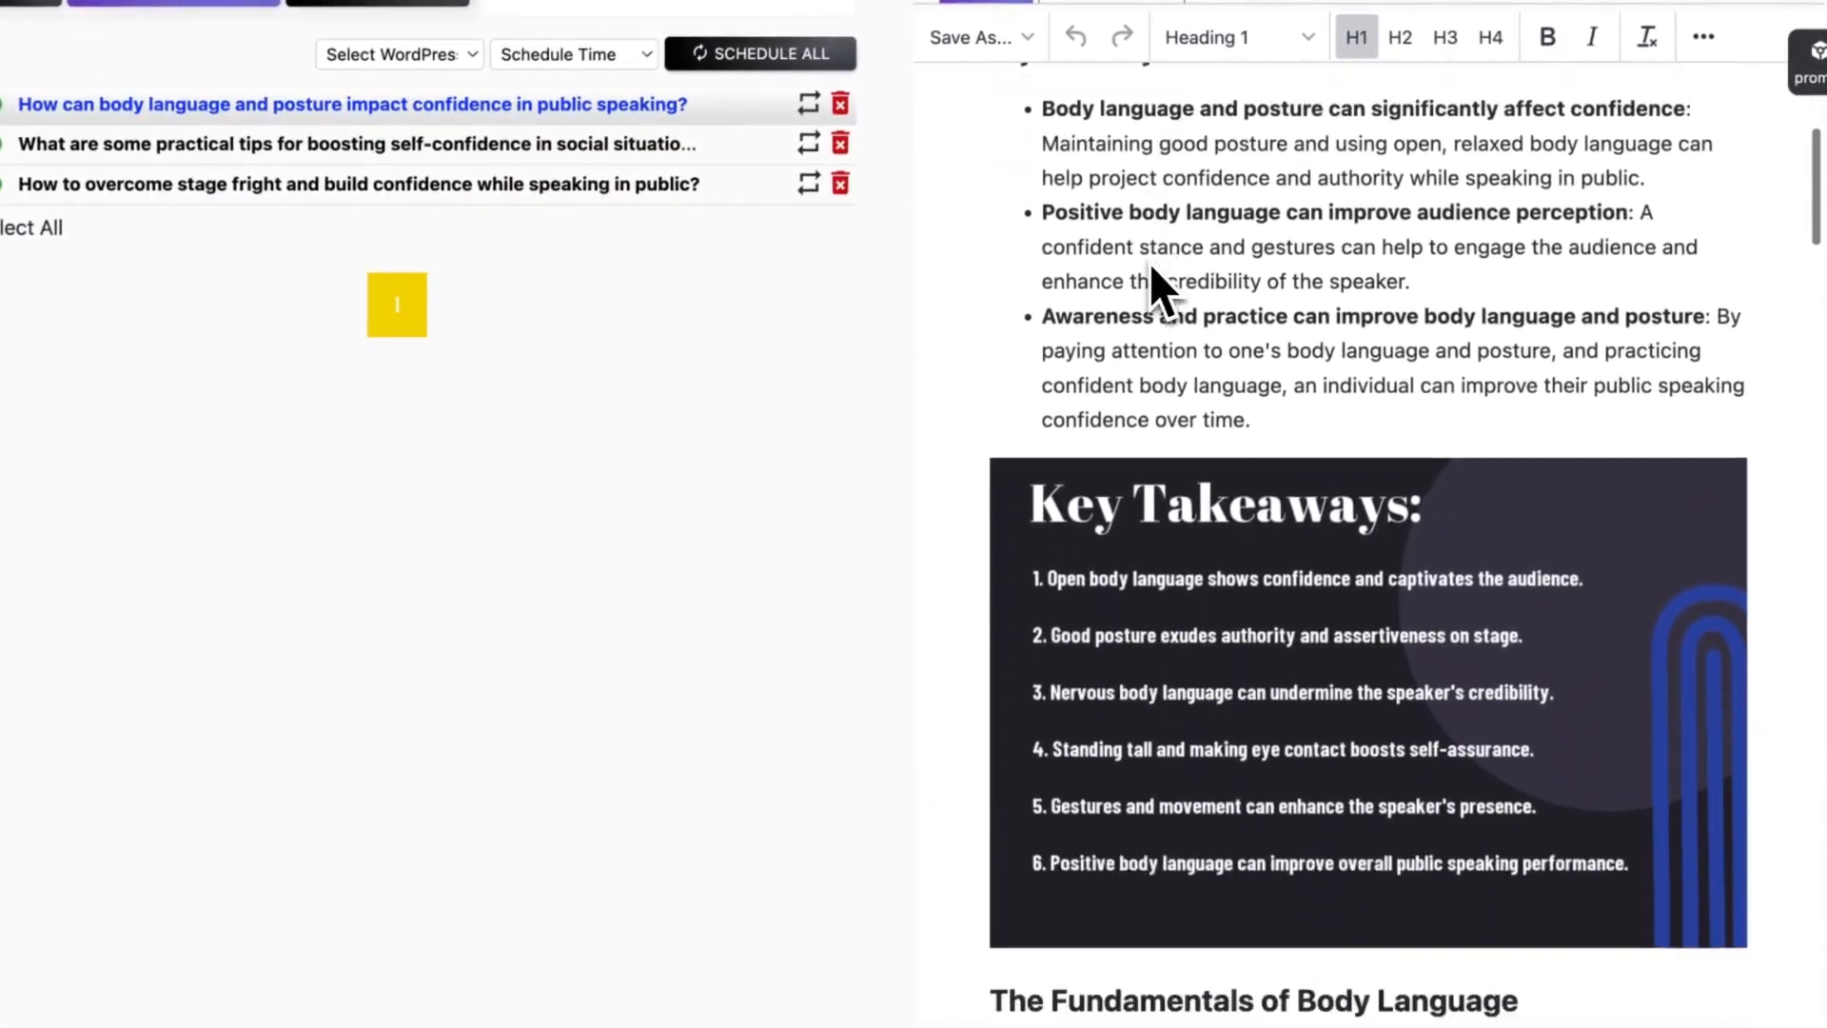
{"action": "scroll", "scroll_direction": "down", "scroll_amount": 3}
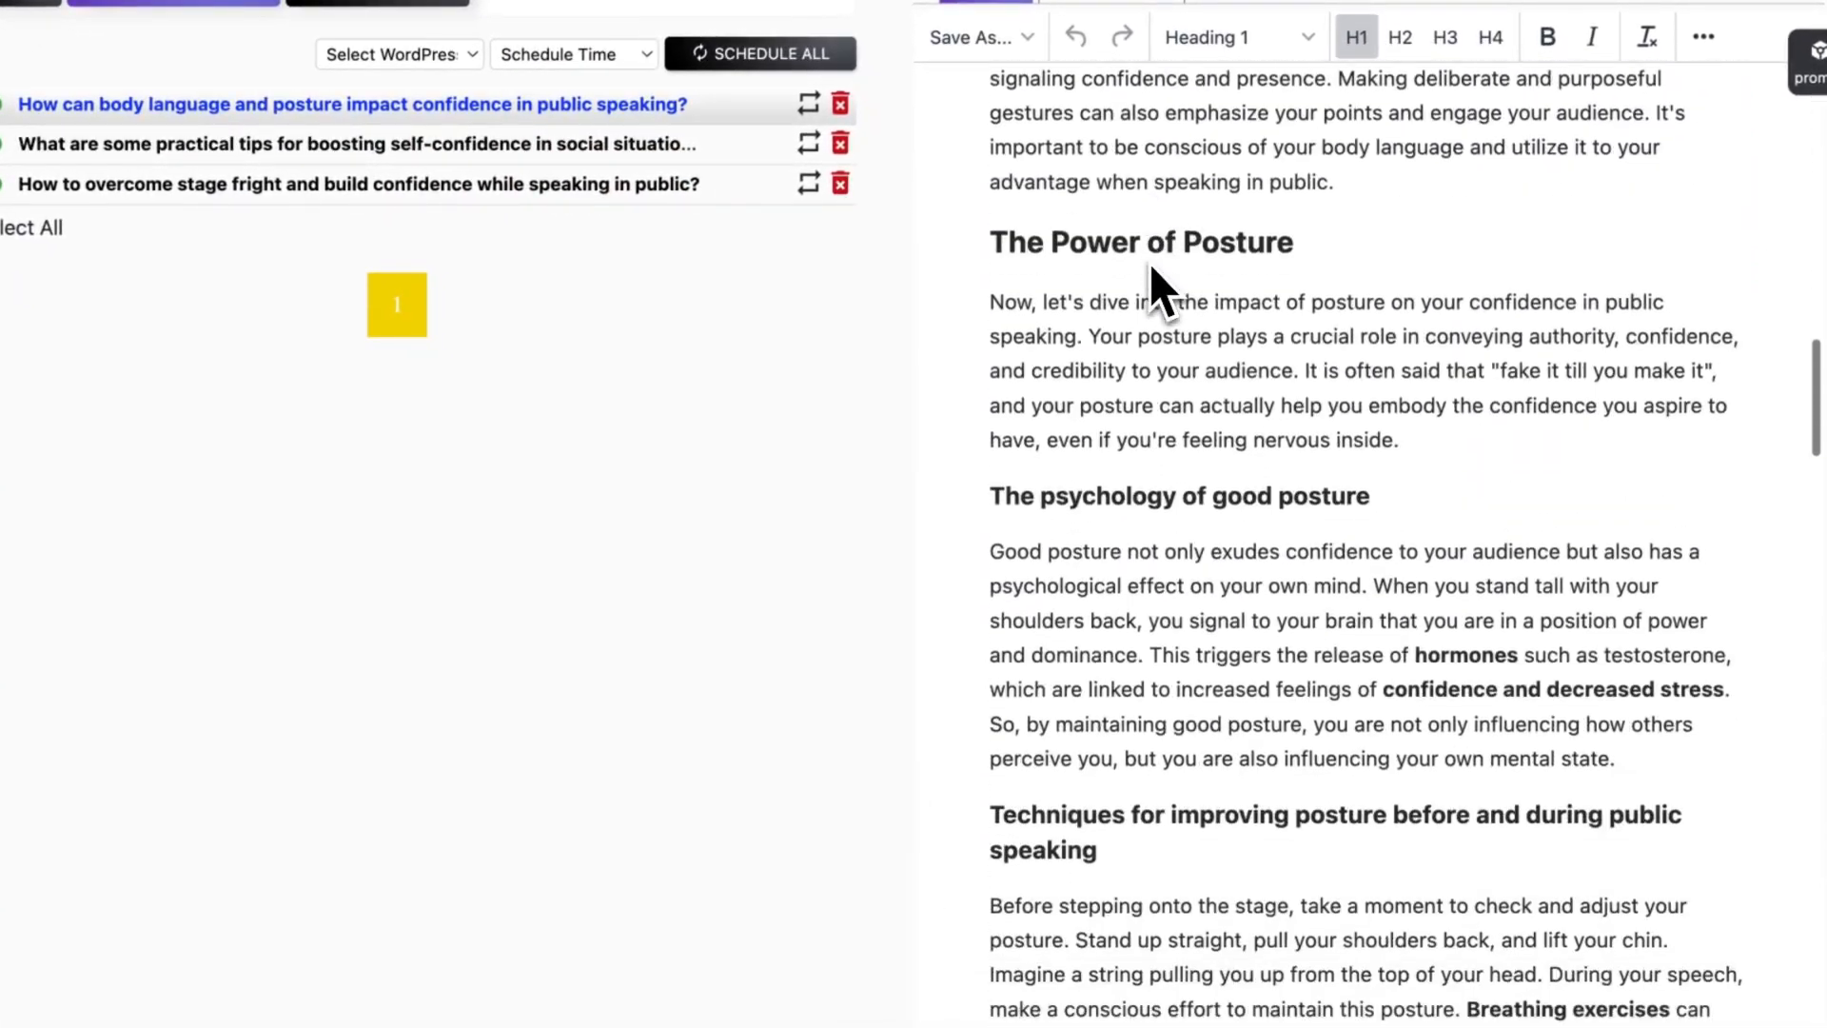
{"action": "scroll", "scroll_direction": "down", "scroll_amount": 3}
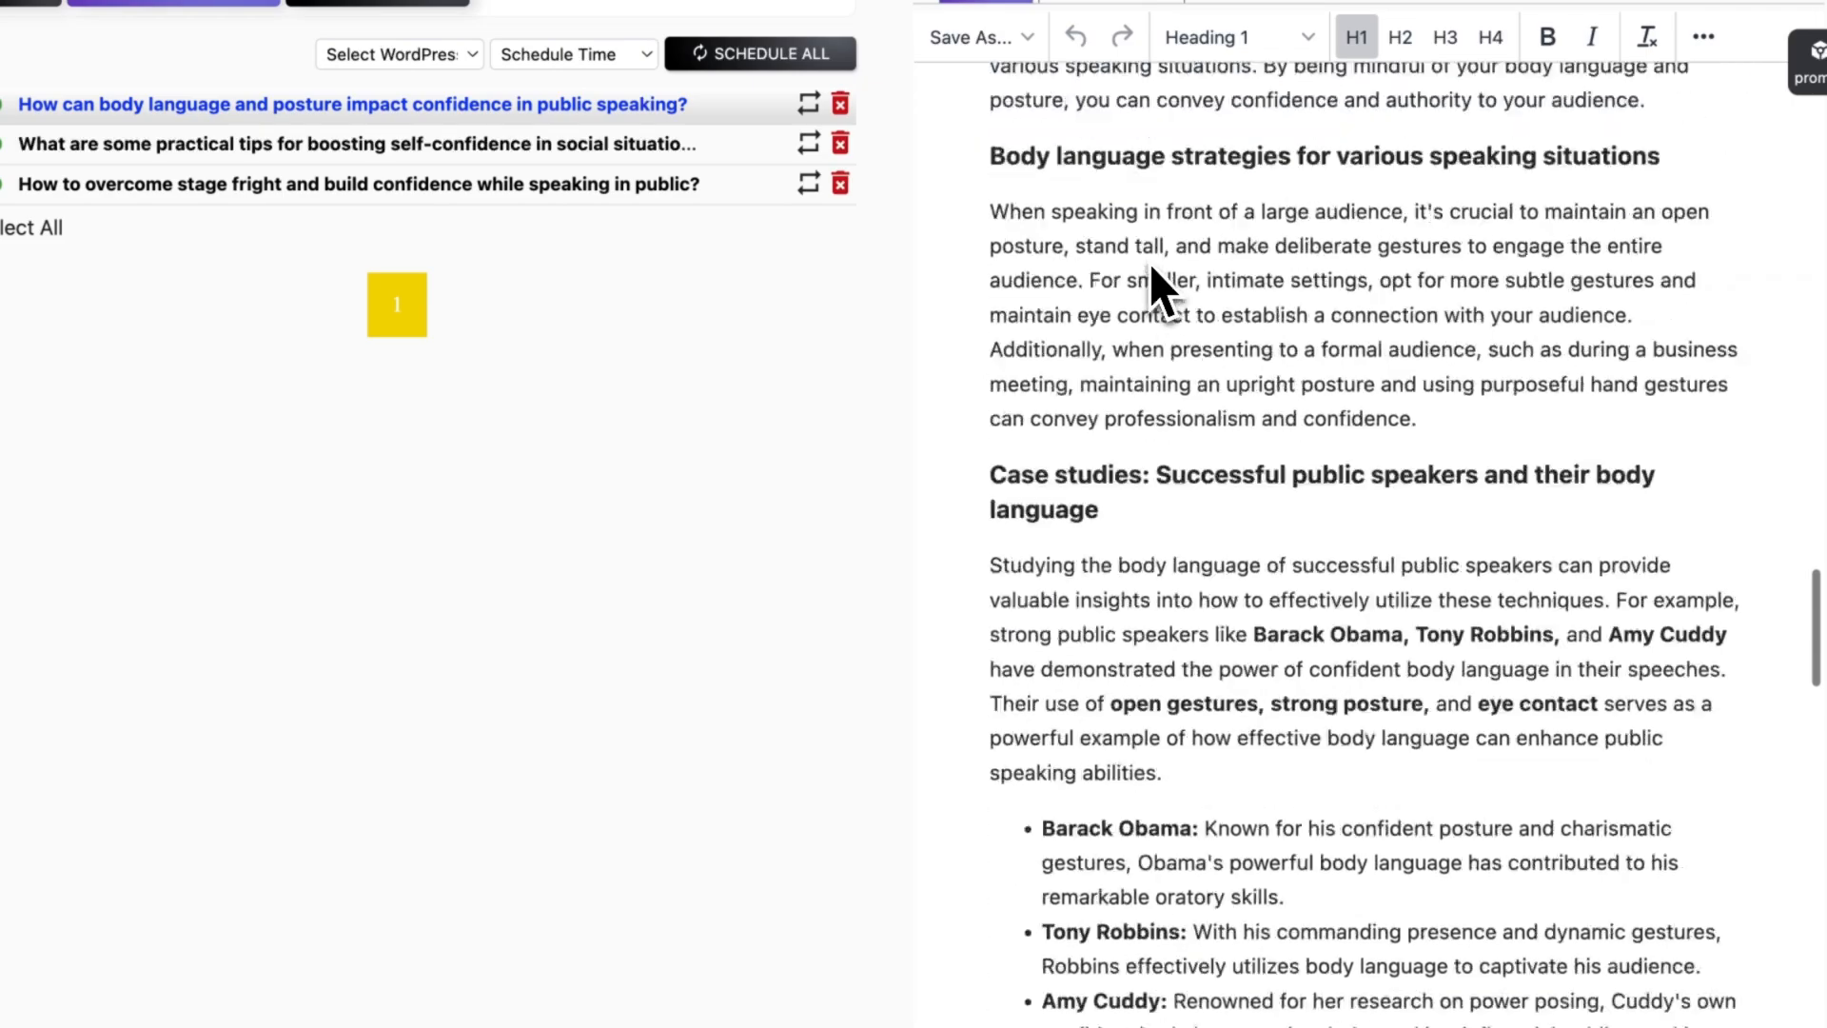
{"action": "scroll", "scroll_direction": "down", "scroll_amount": 3}
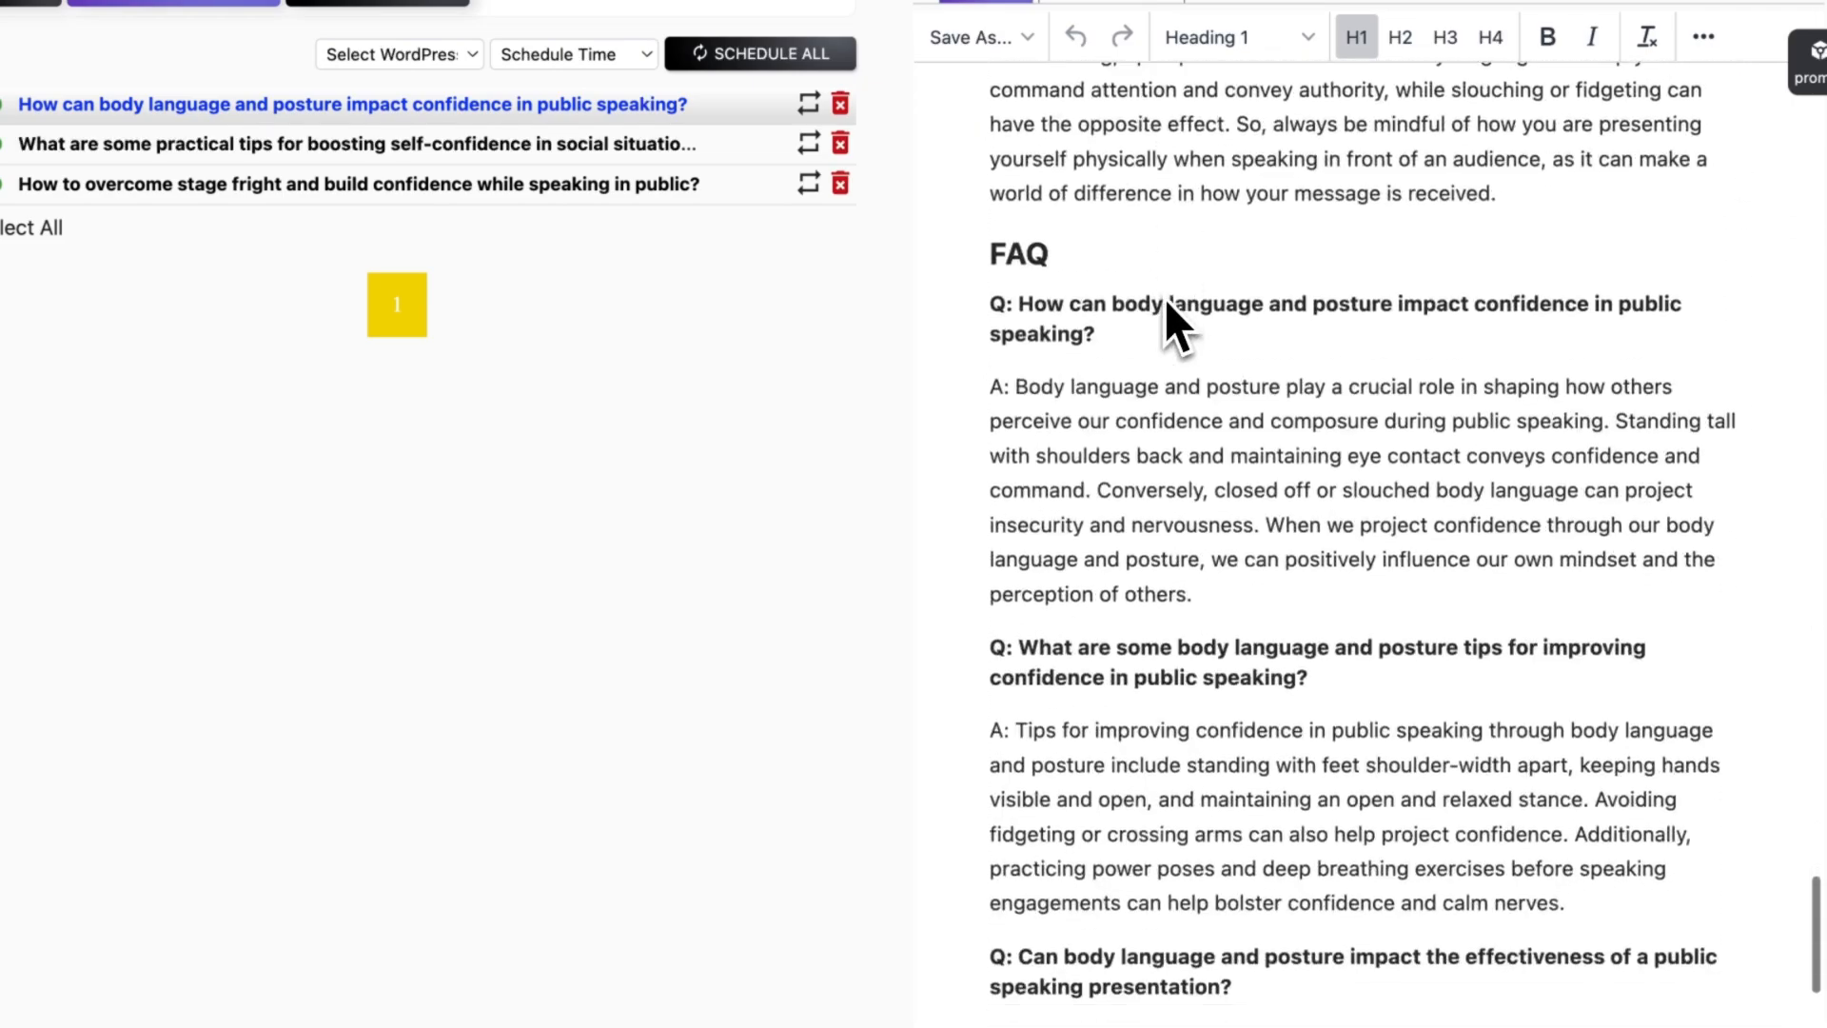